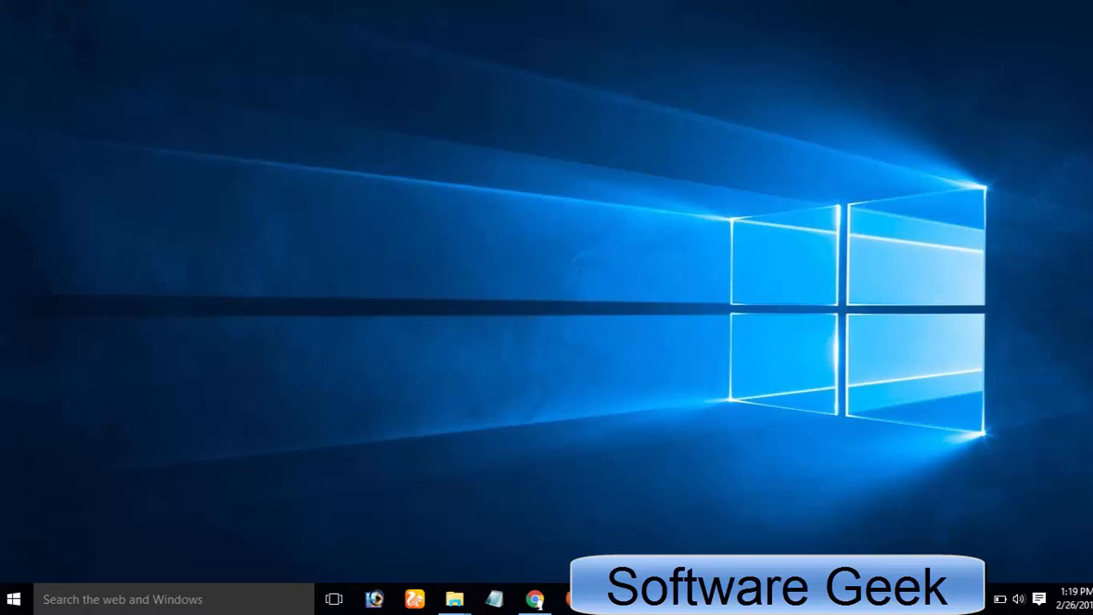
mouse_move(455, 599)
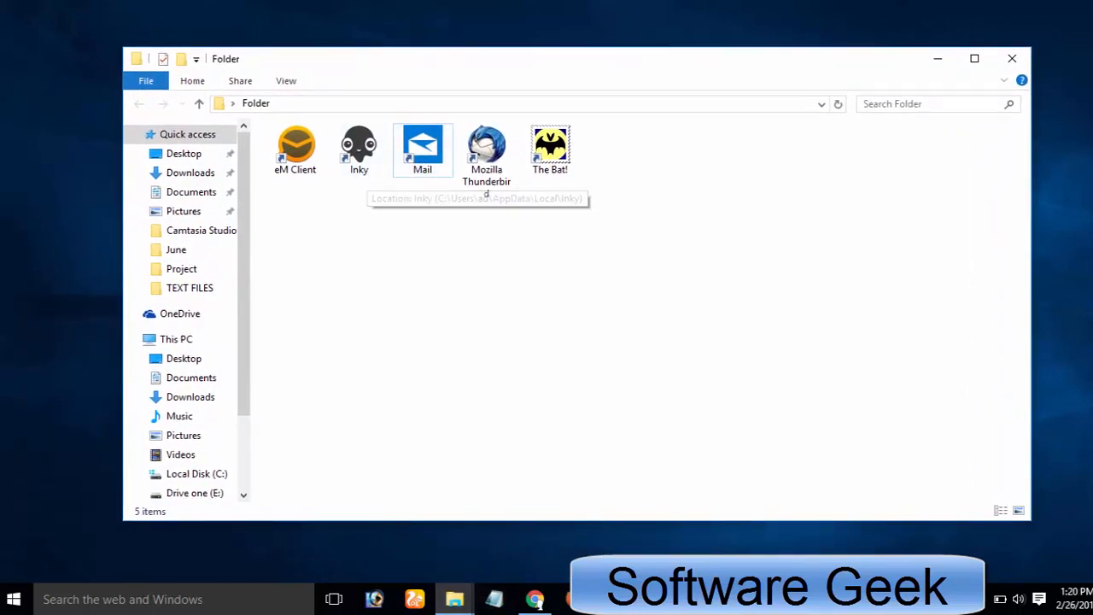
double_click(422, 146)
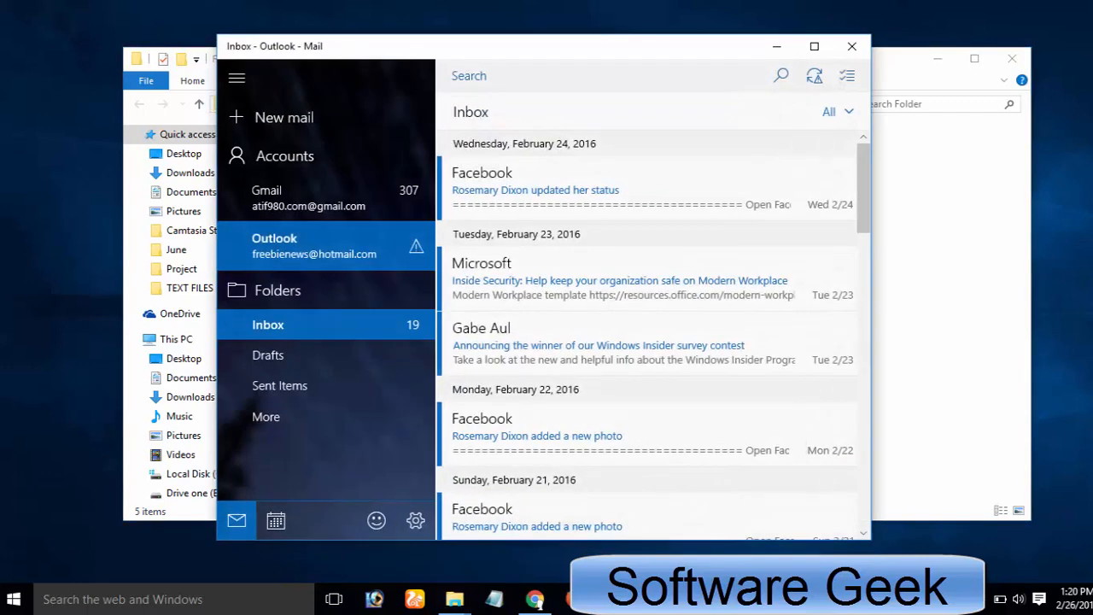
mouse_move(845, 379)
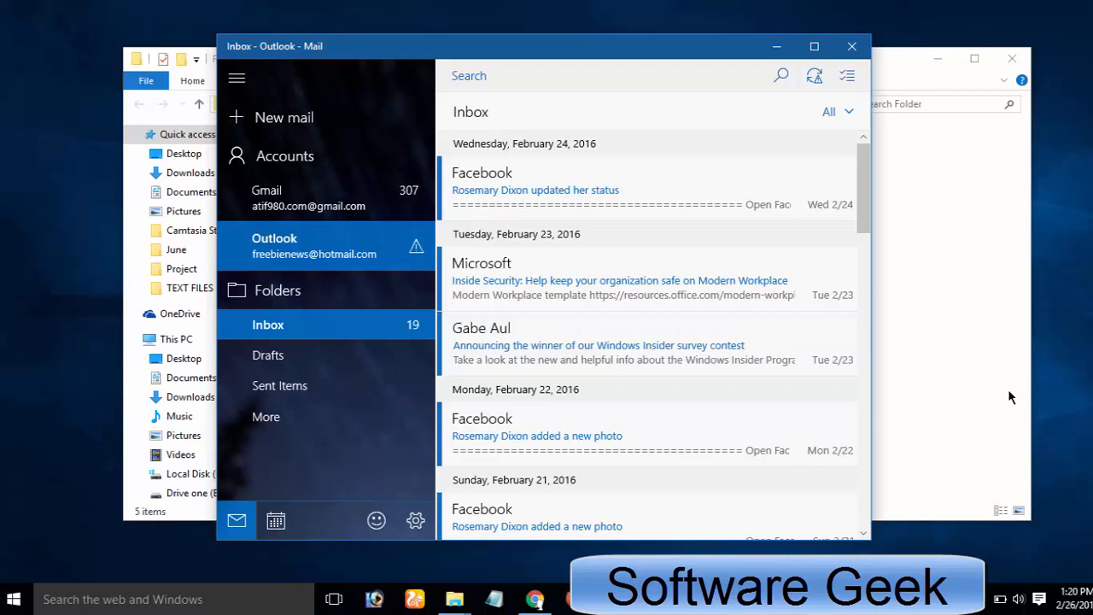
mouse_move(1020, 391)
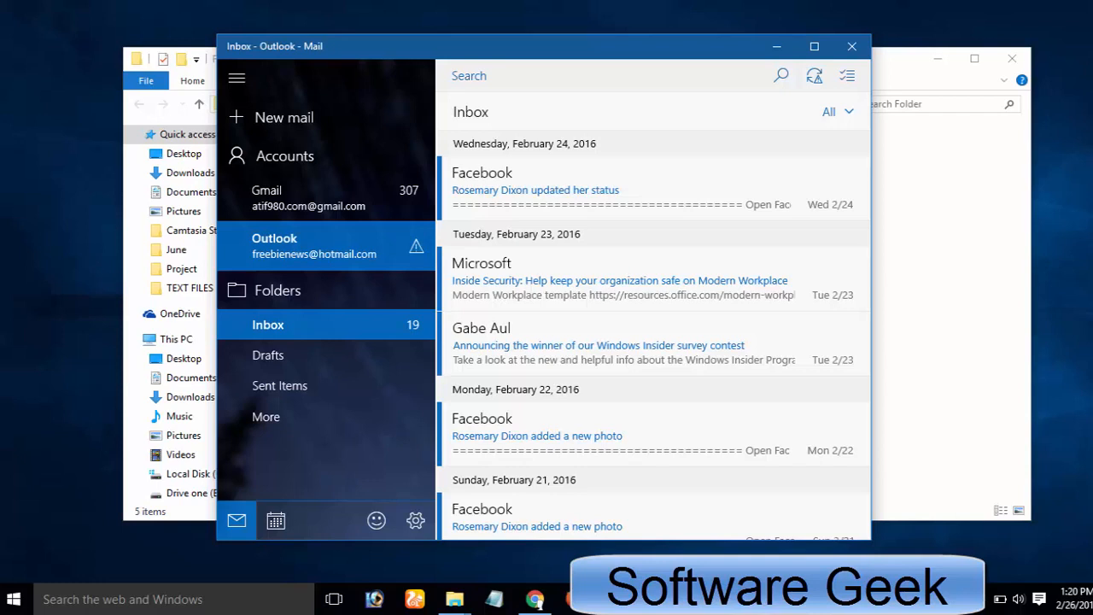
mouse_move(1090, 472)
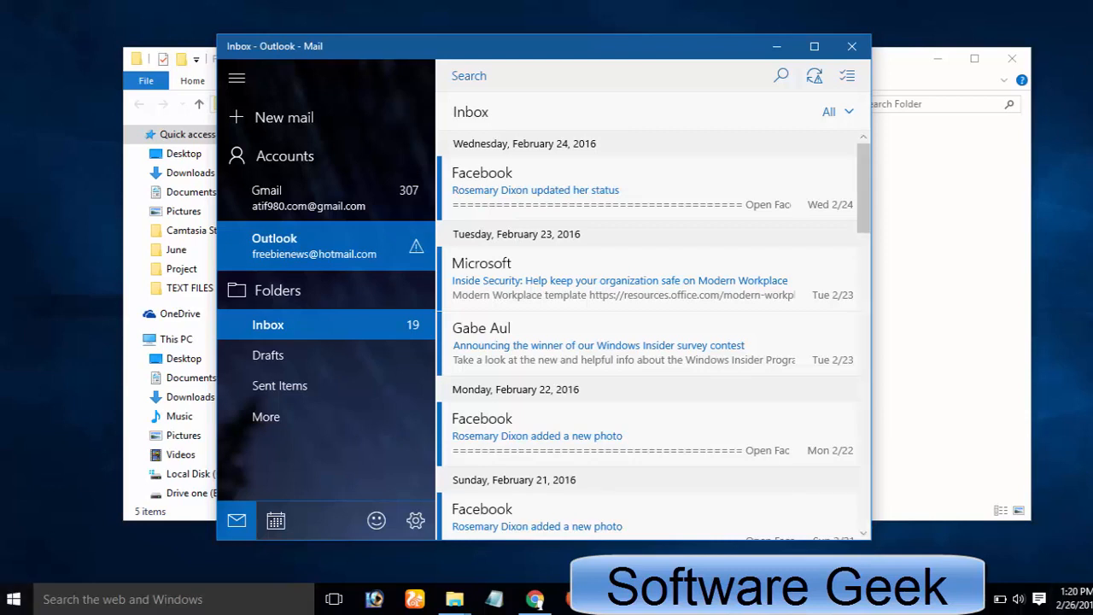
mouse_move(419, 65)
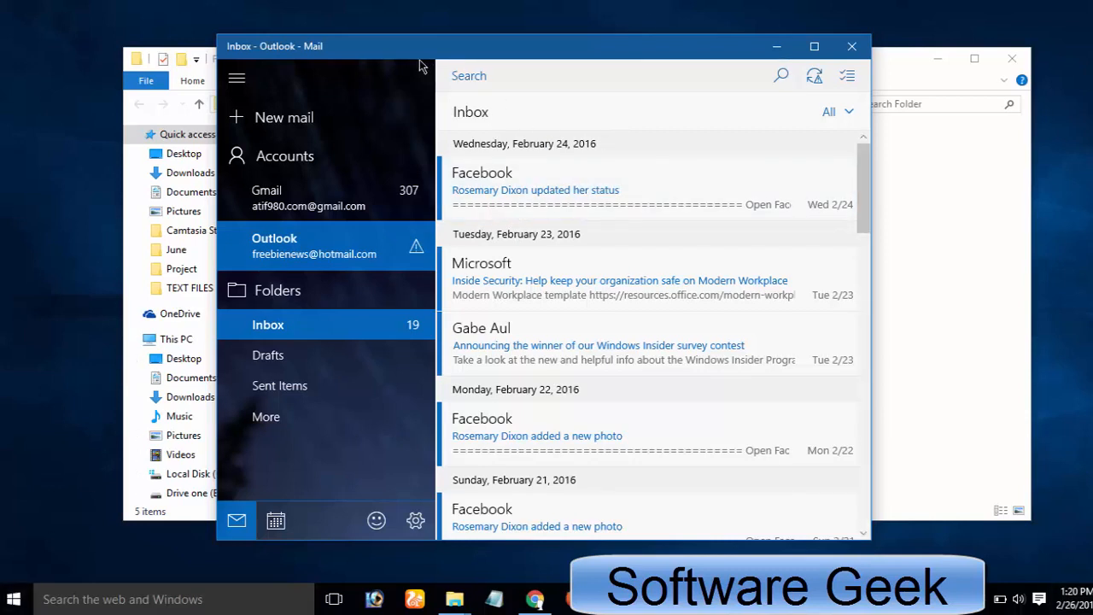
mouse_move(396, 79)
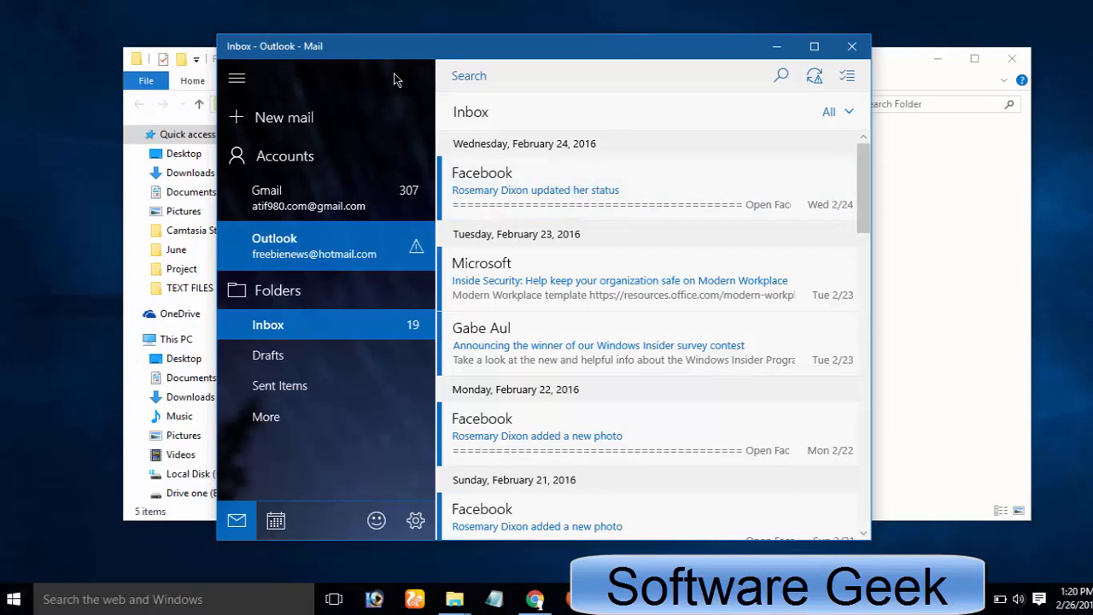
mouse_move(825, 16)
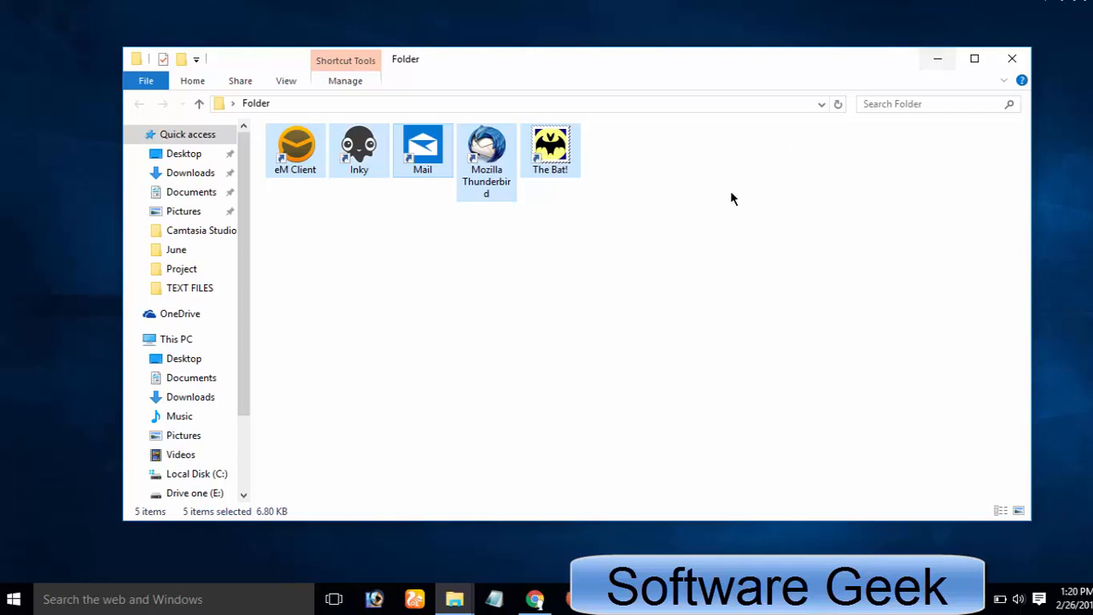
mouse_move(733, 215)
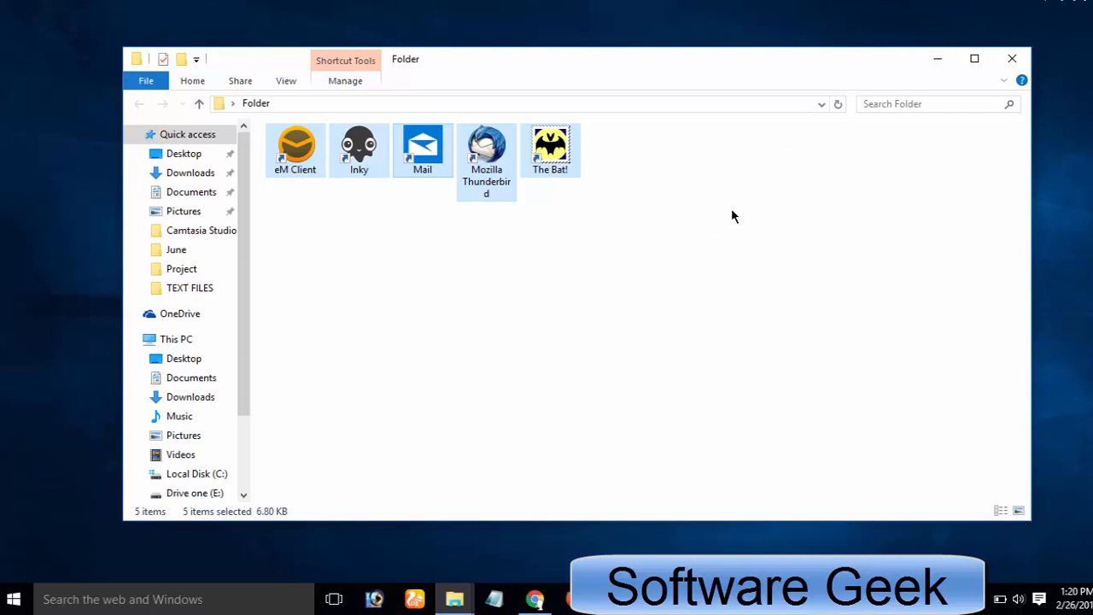
mouse_move(692, 344)
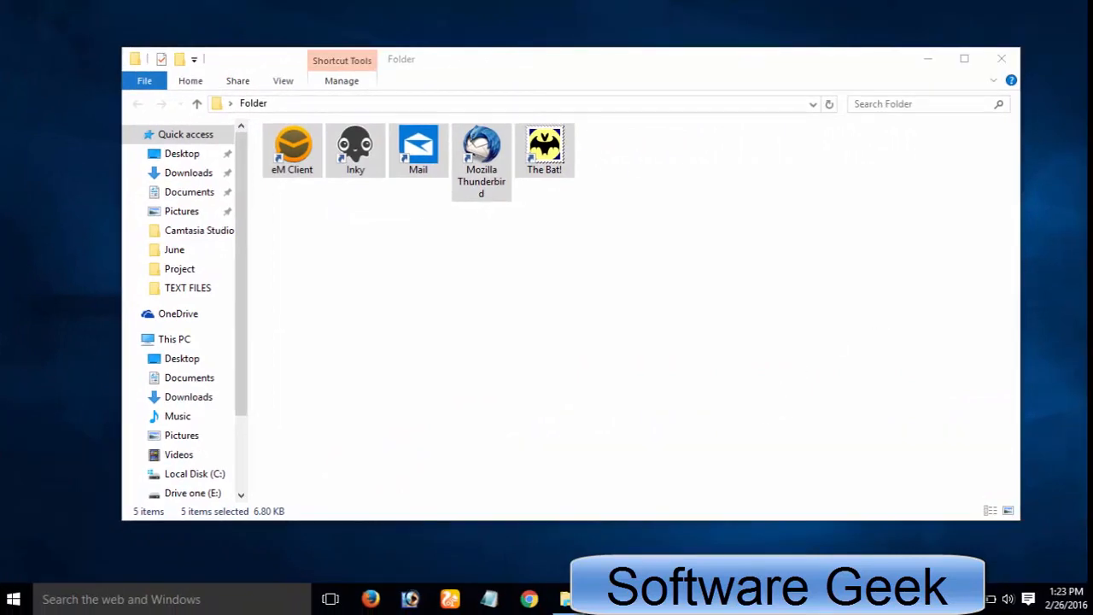
click(418, 150)
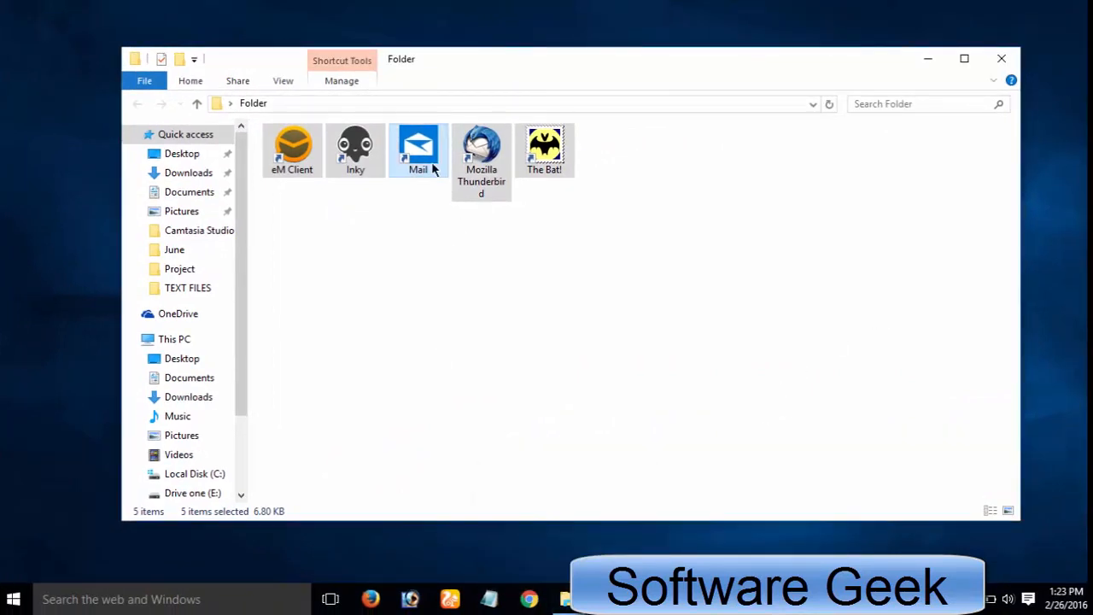
Relaunch Mail from its shortcut and dismiss the out-of-date account settings banner
double_click(418, 150)
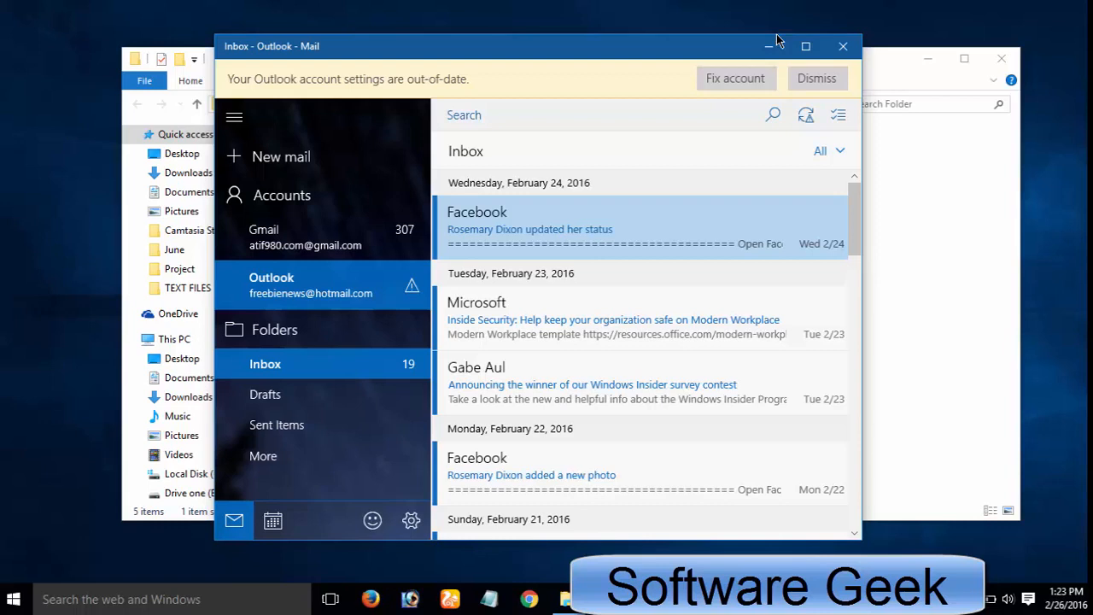
click(816, 77)
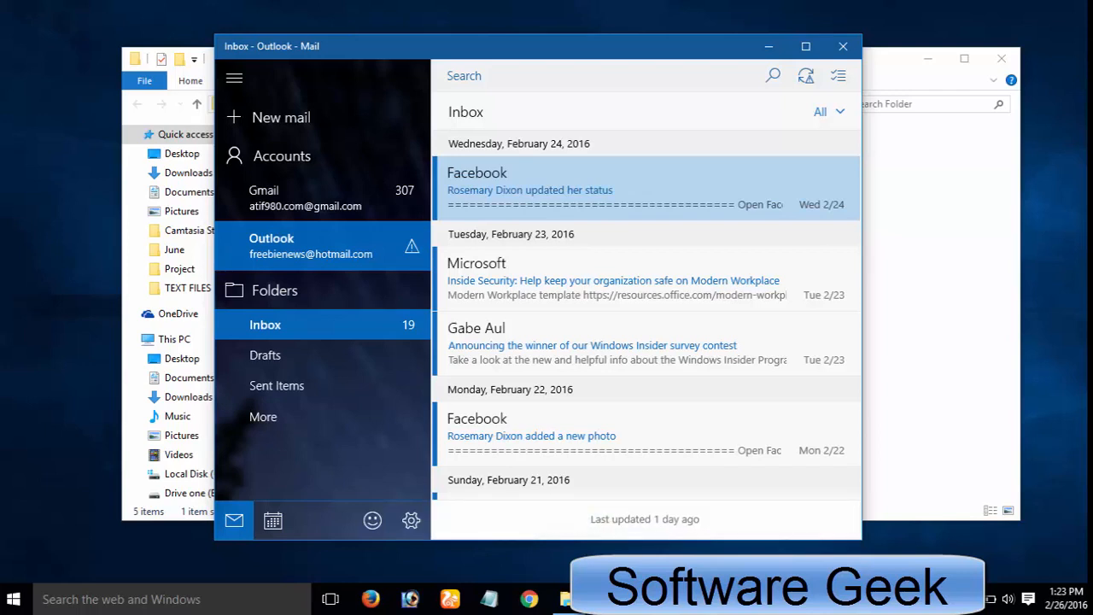
mouse_move(1082, 139)
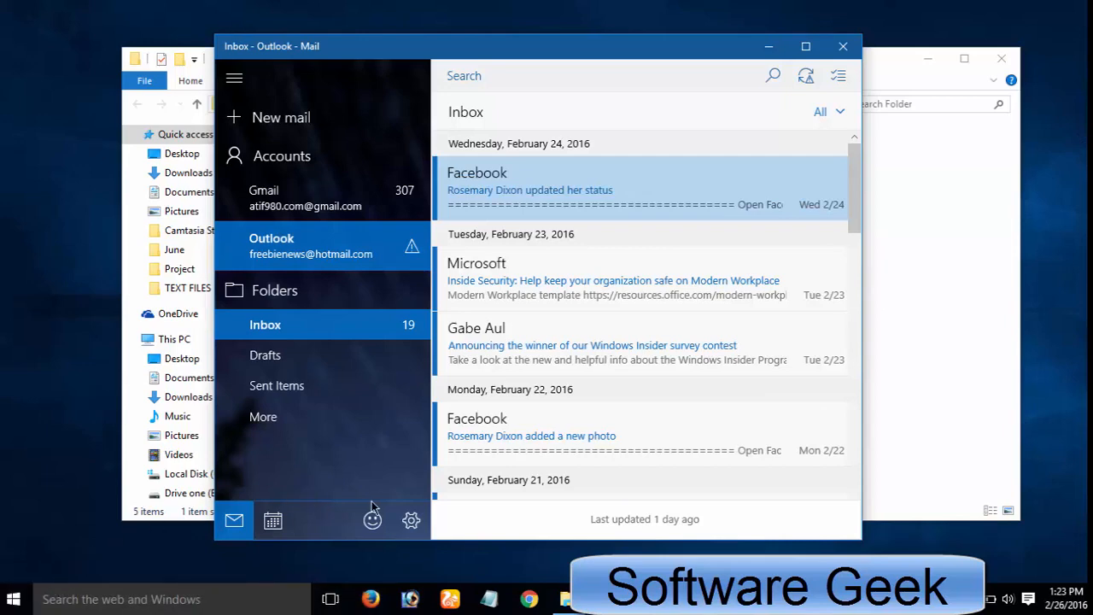
click(410, 520)
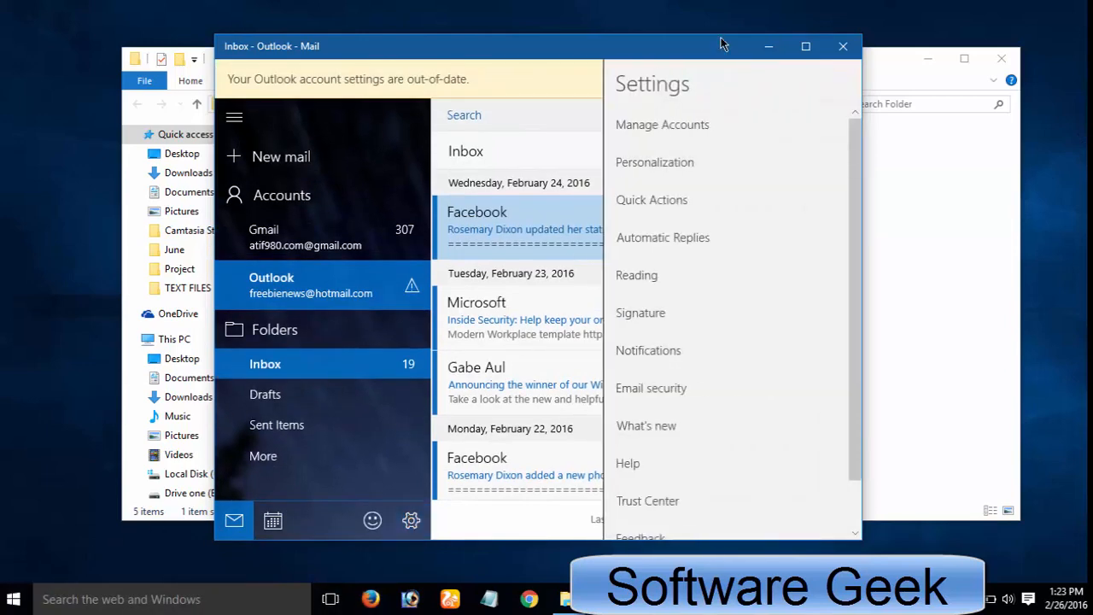
click(662, 124)
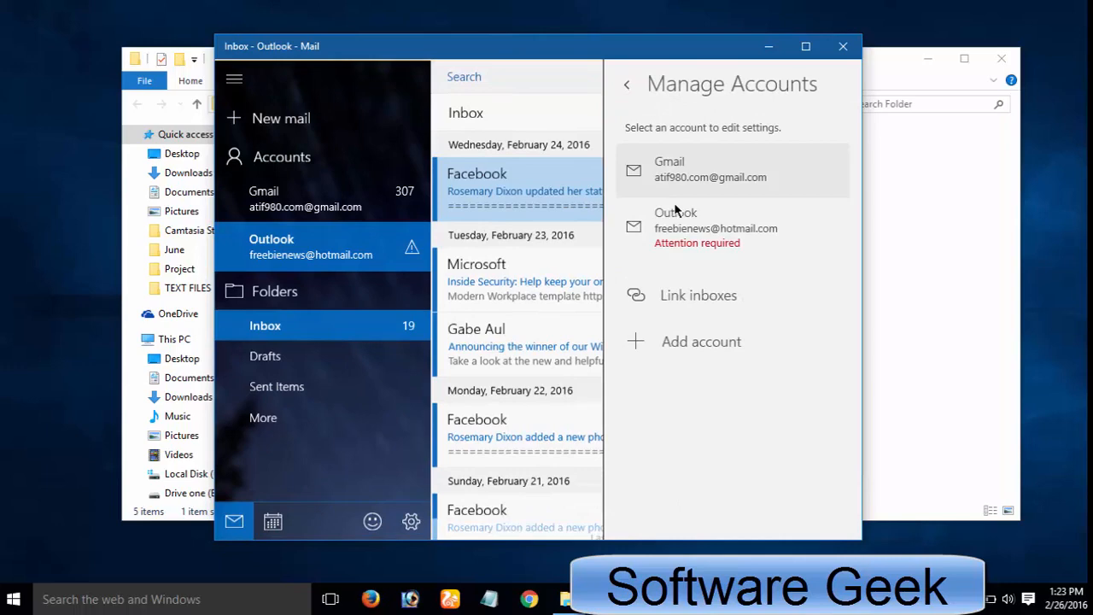
click(697, 295)
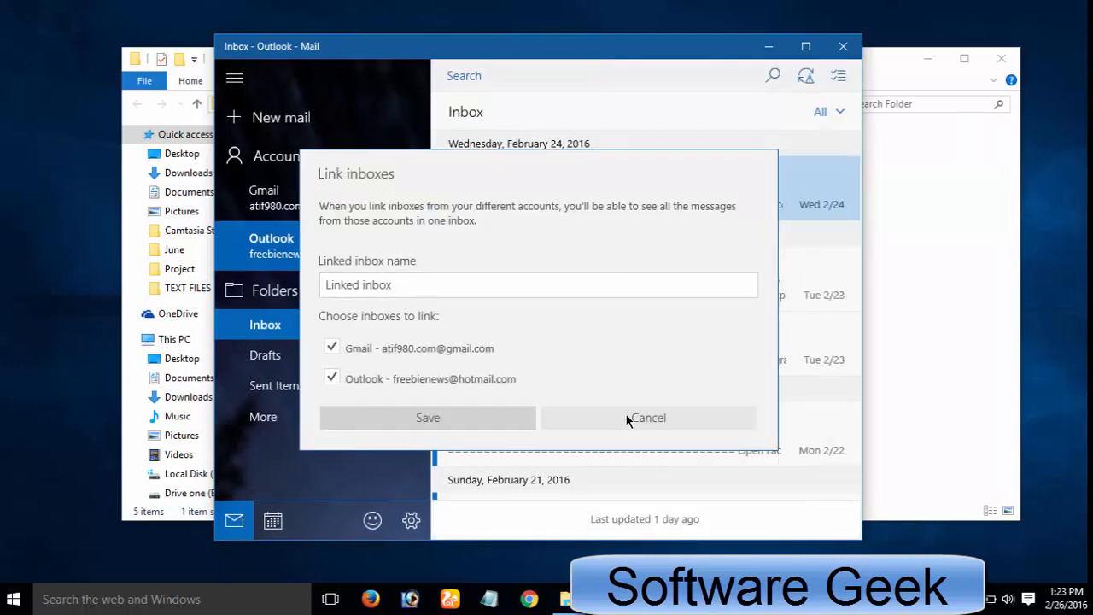
click(648, 417)
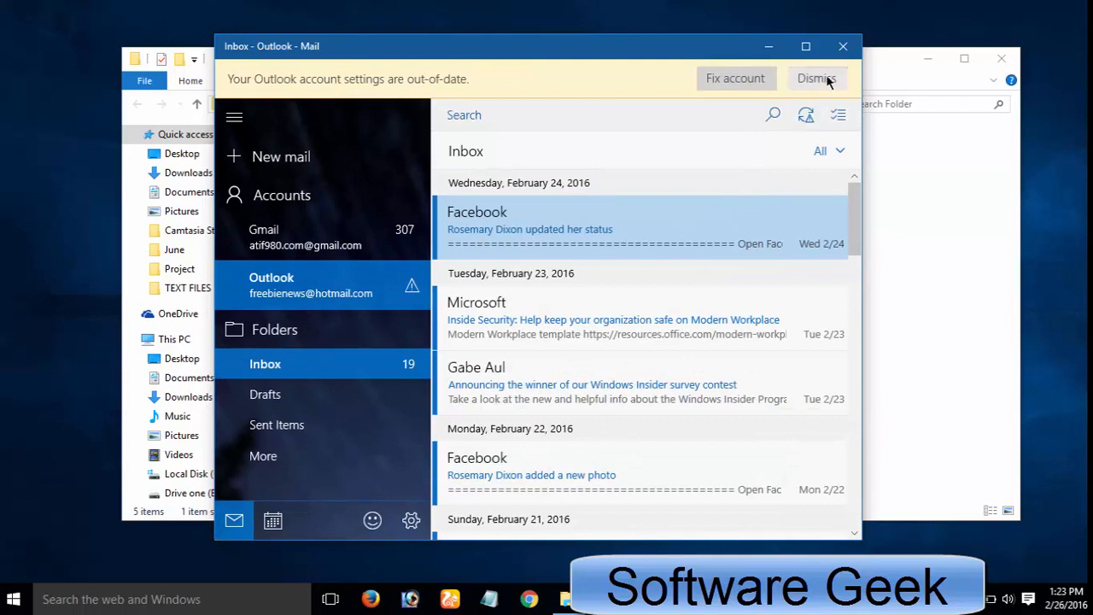
click(815, 78)
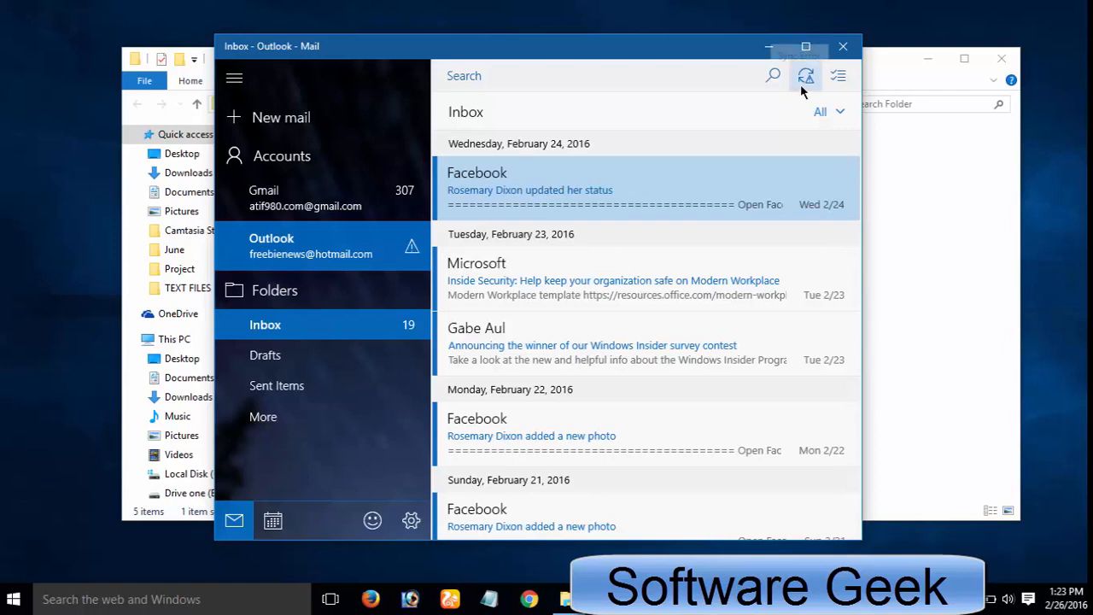
mouse_move(917, 82)
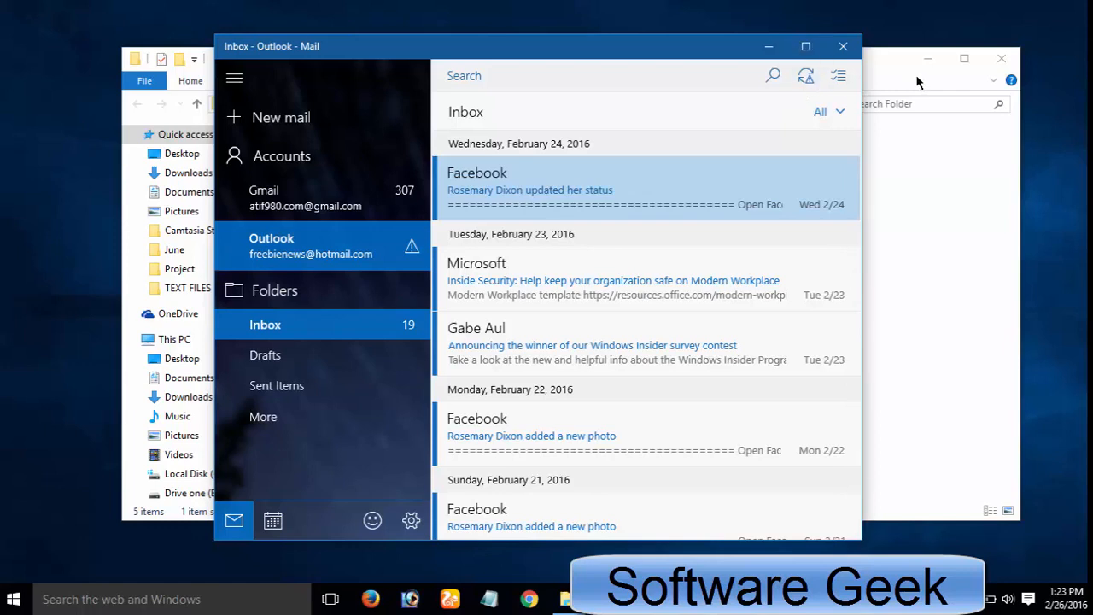
mouse_move(273, 520)
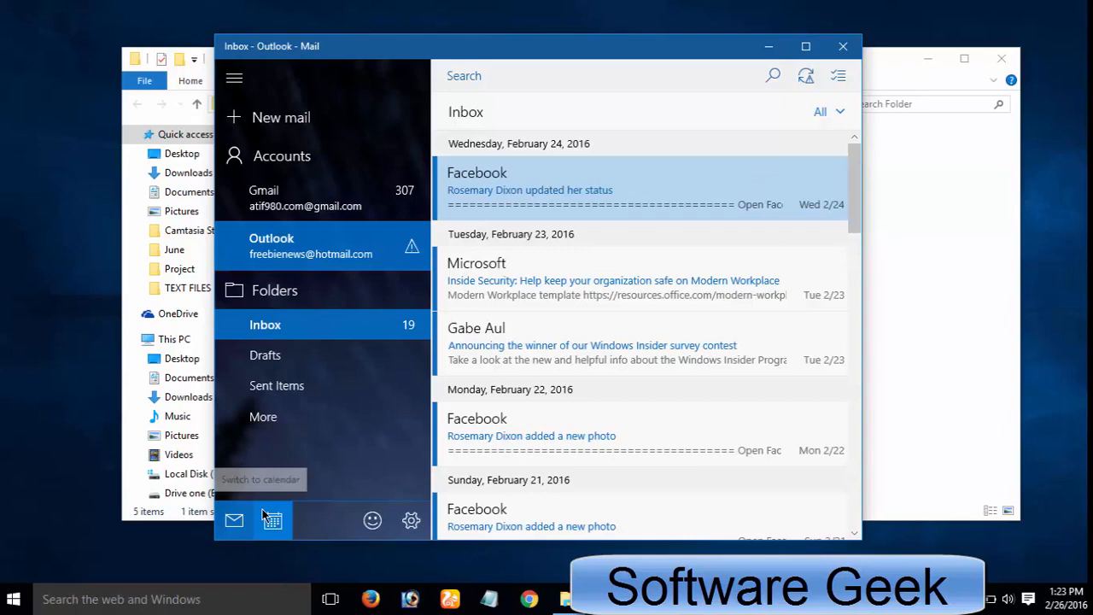
click(271, 520)
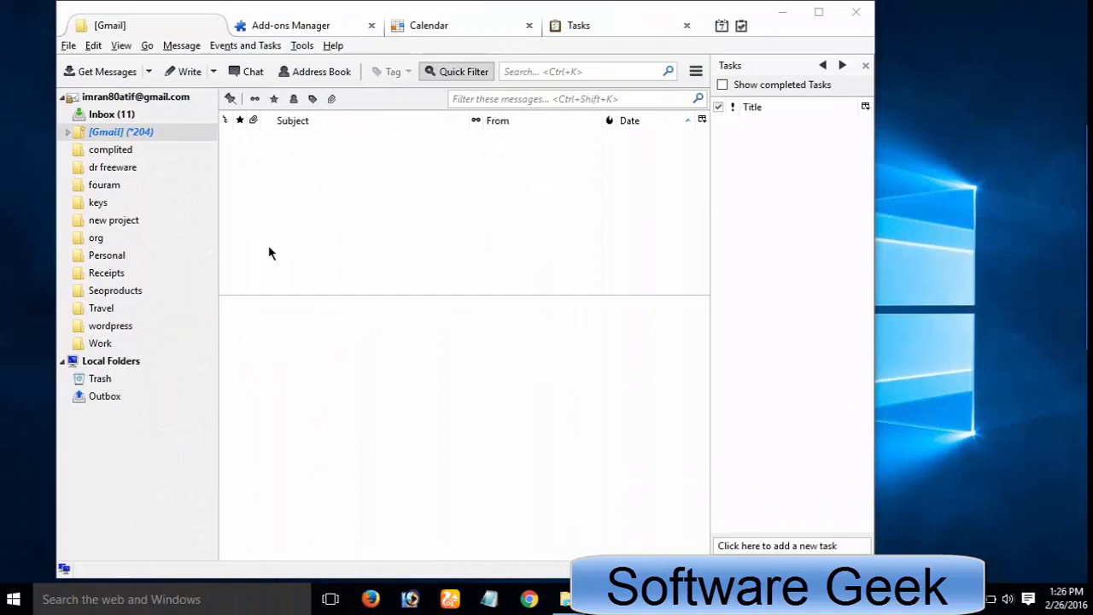
click(121, 132)
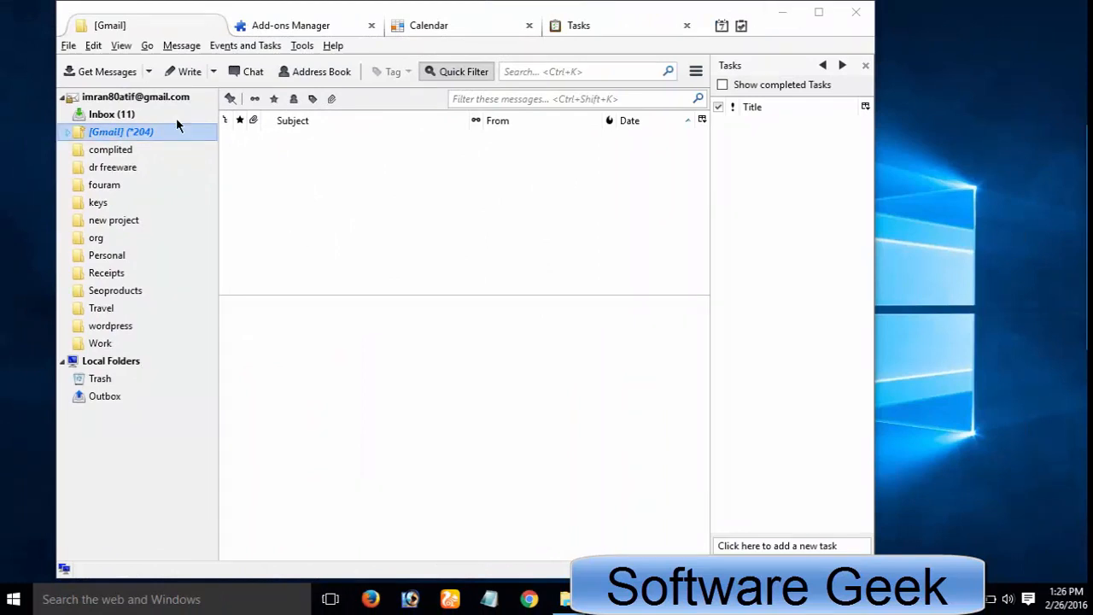
click(290, 25)
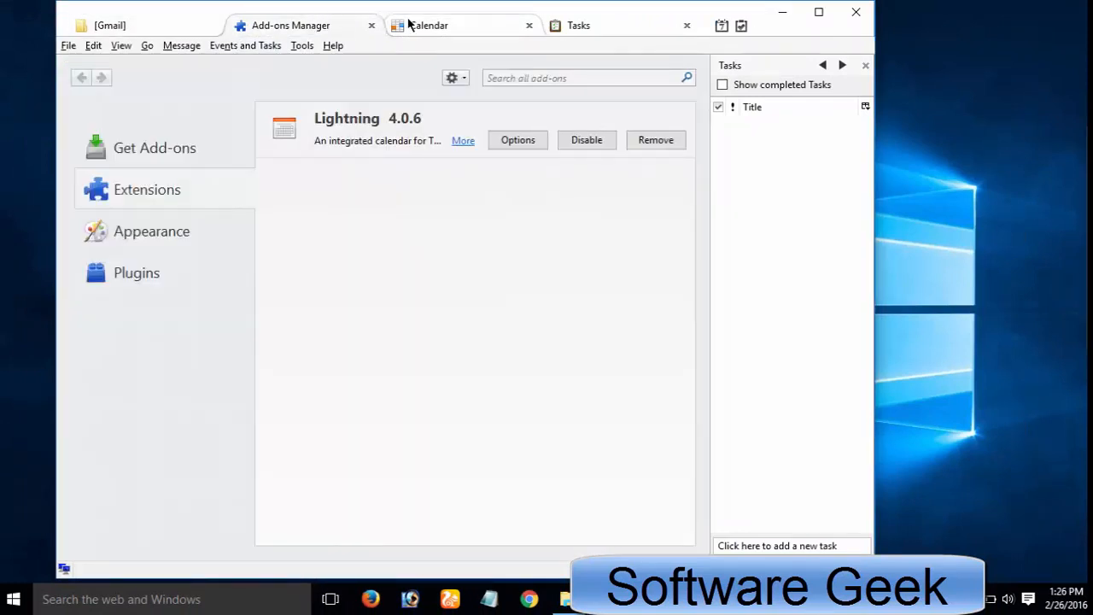
click(428, 25)
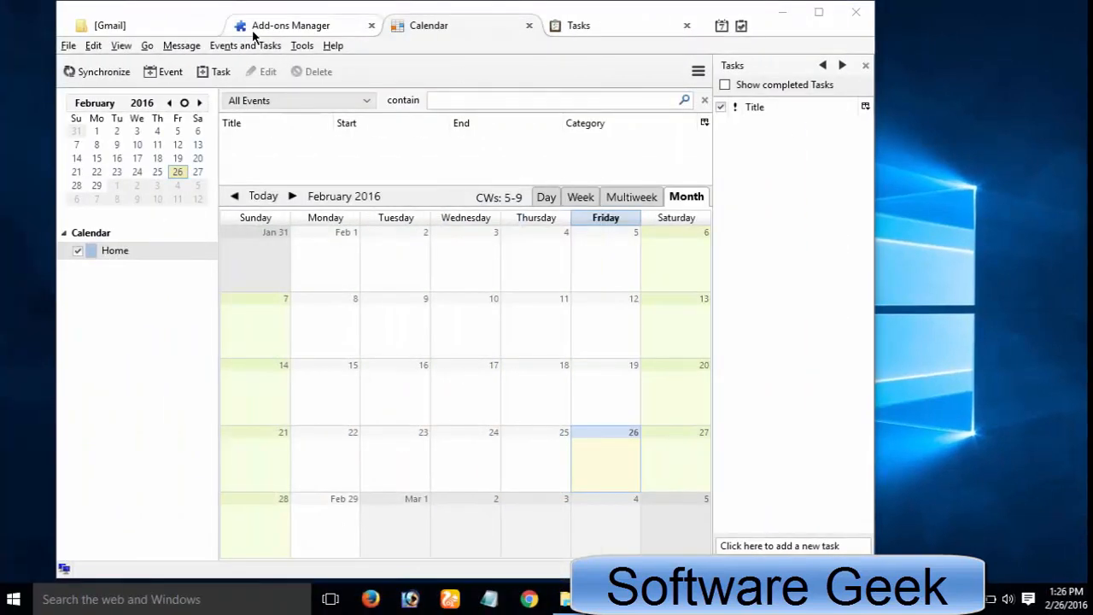
click(109, 25)
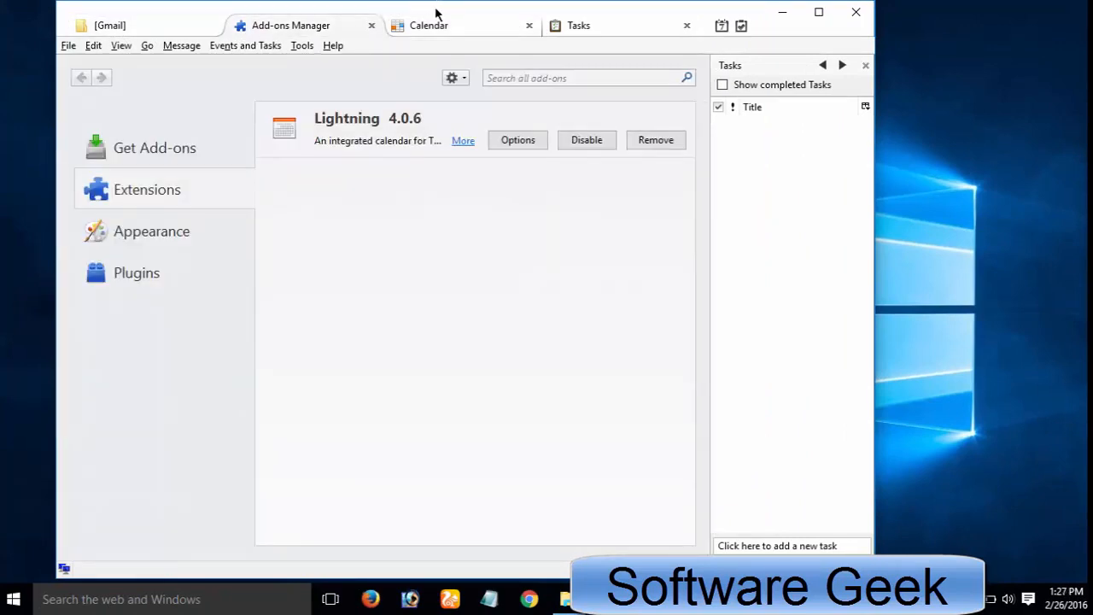
click(427, 25)
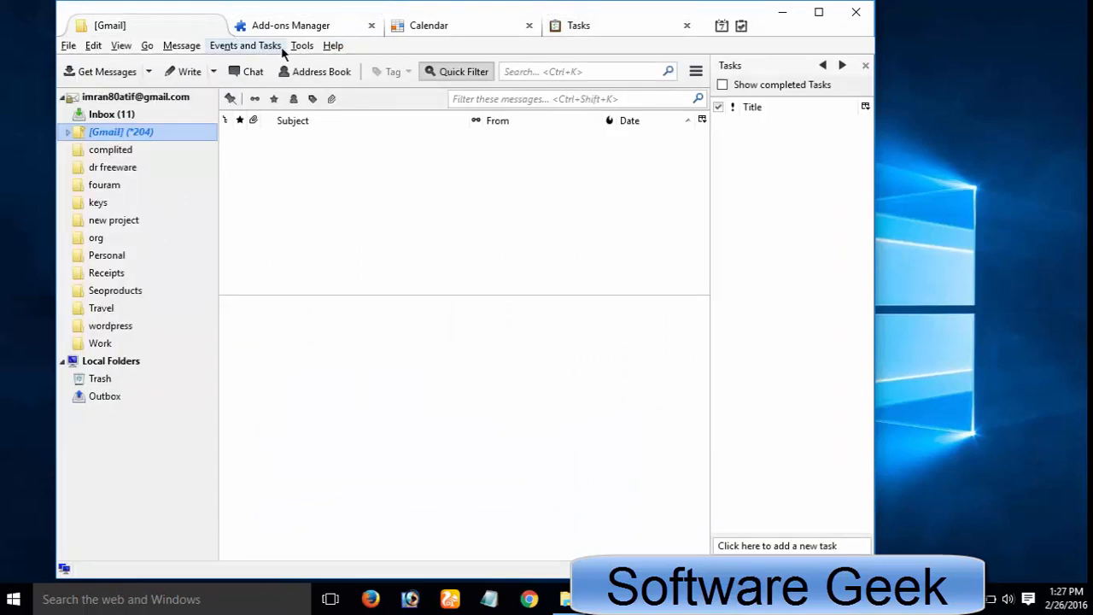
click(301, 45)
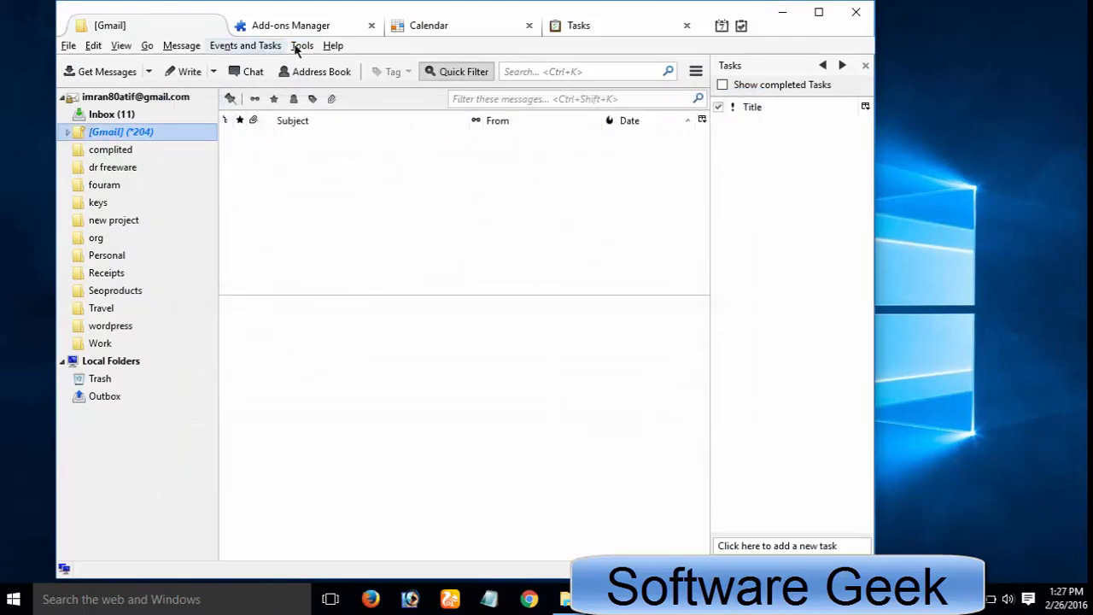
View the Add Mail, Chat and Feed account options in Account Settings, then close it
click(302, 46)
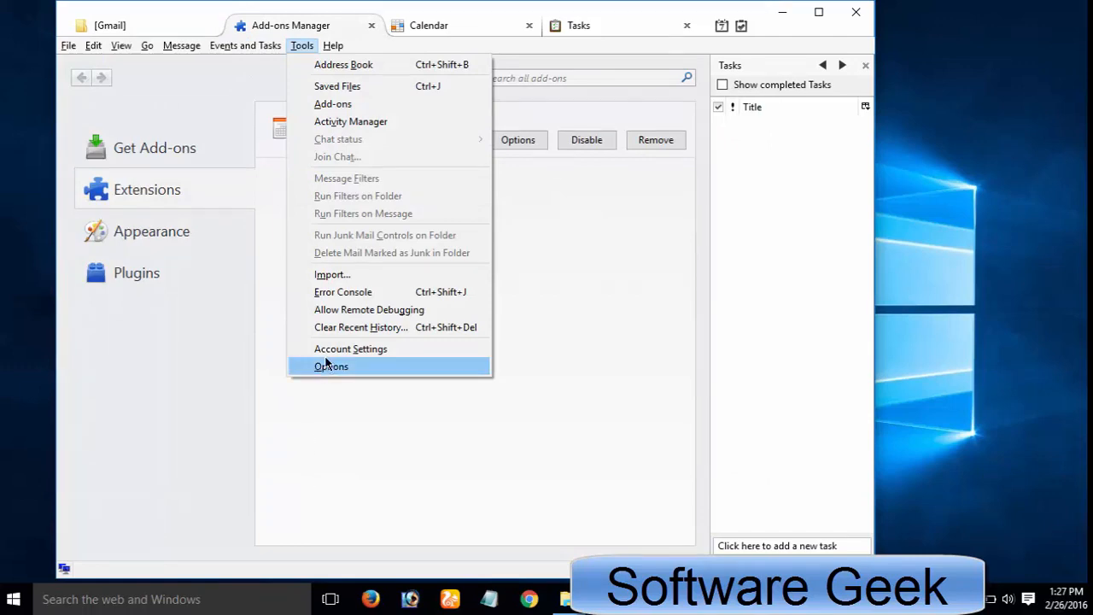
click(350, 349)
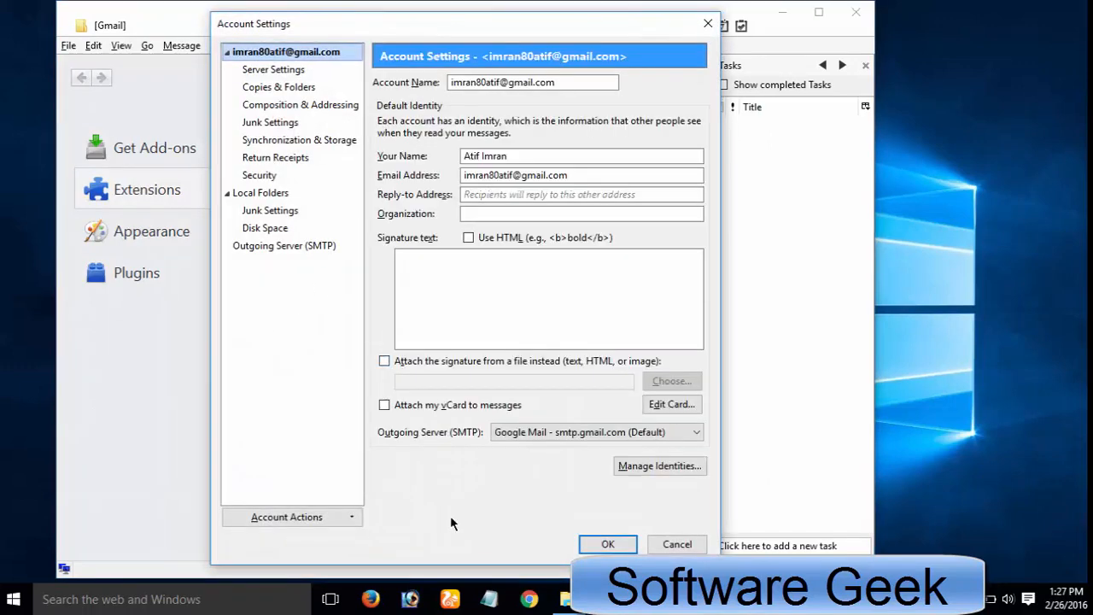
click(291, 516)
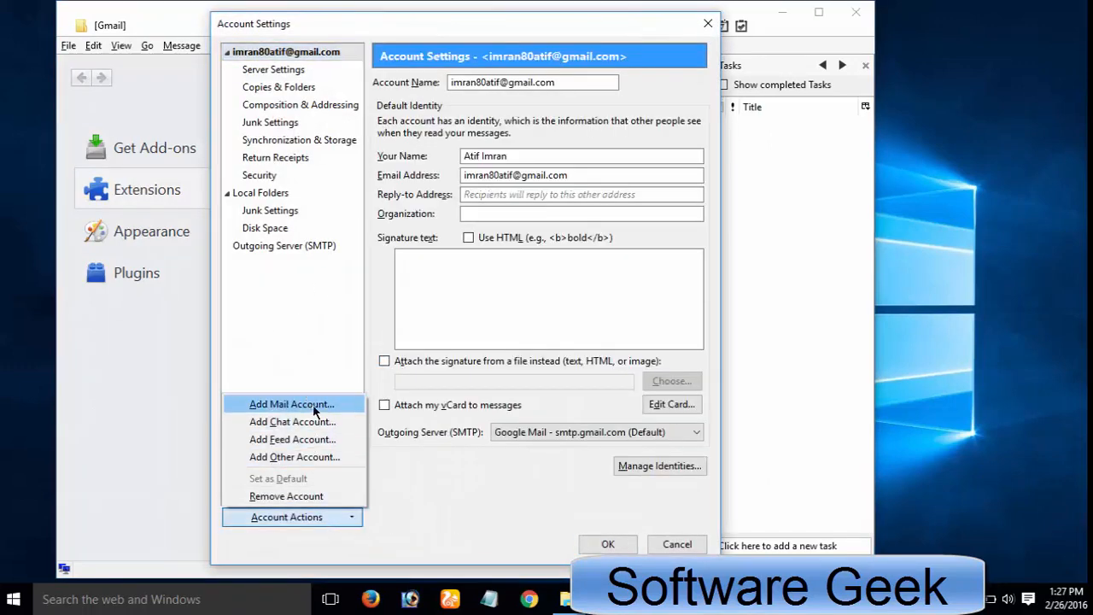
mouse_move(292, 421)
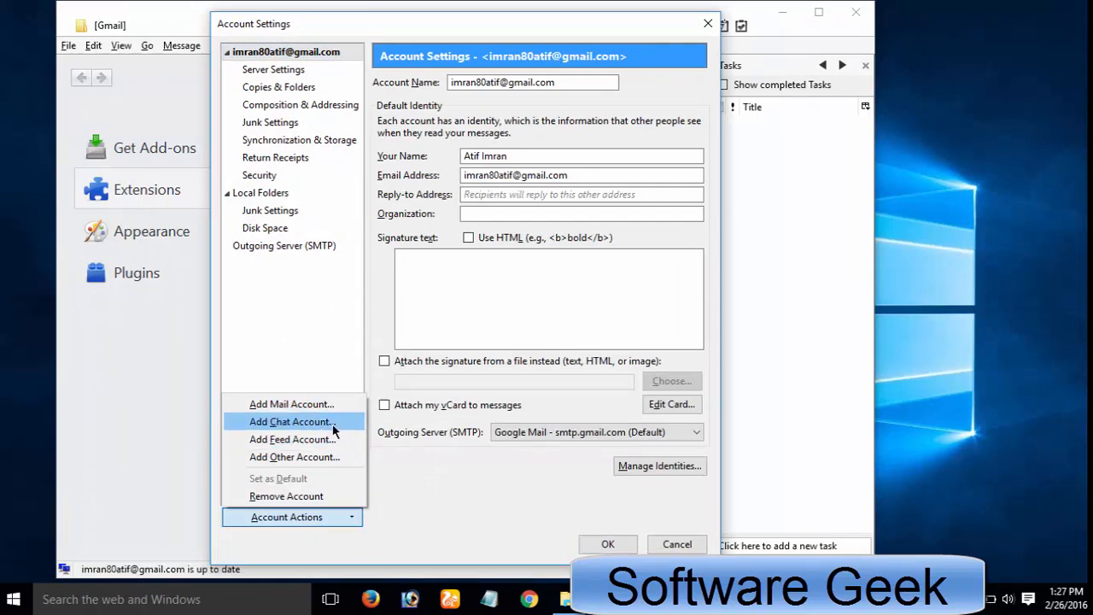
click(290, 421)
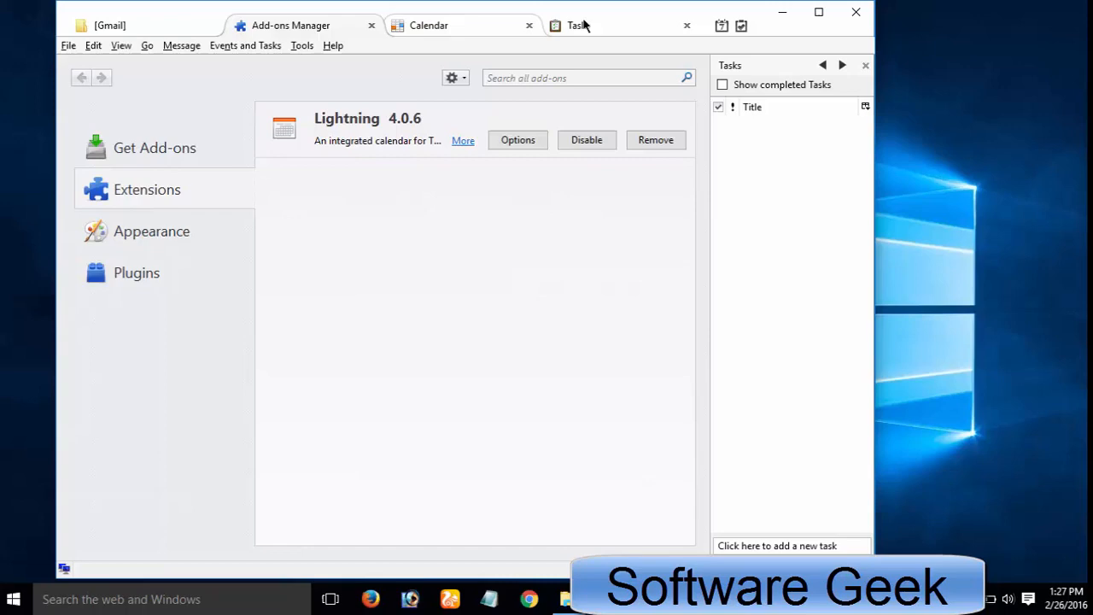
View the Tasks tab and the Add-ons Manager's Plugins list, then switch to Inky
click(579, 24)
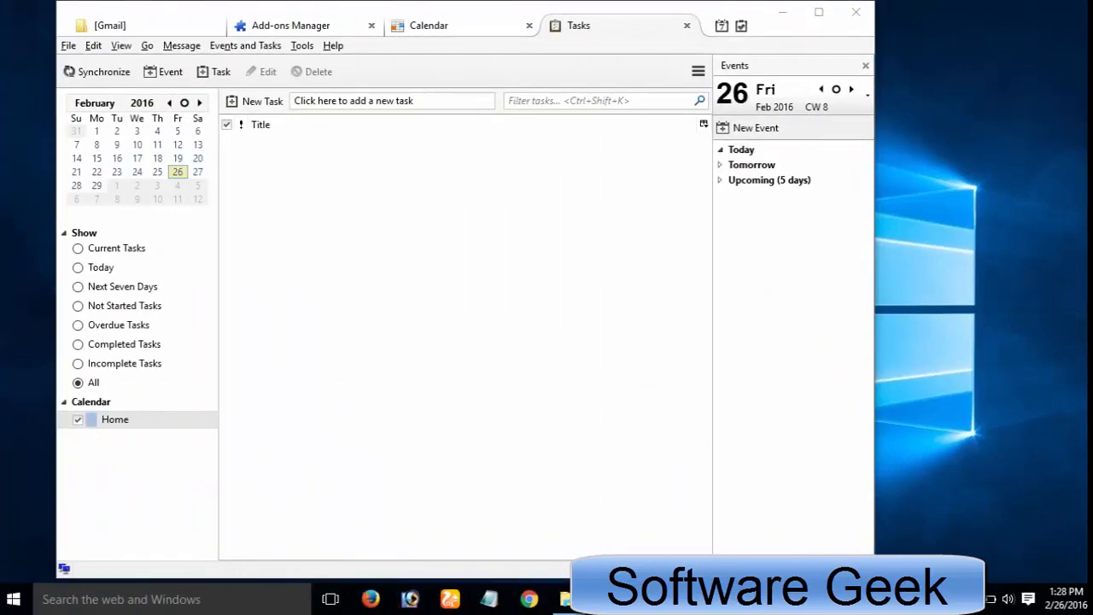
mouse_move(779, 389)
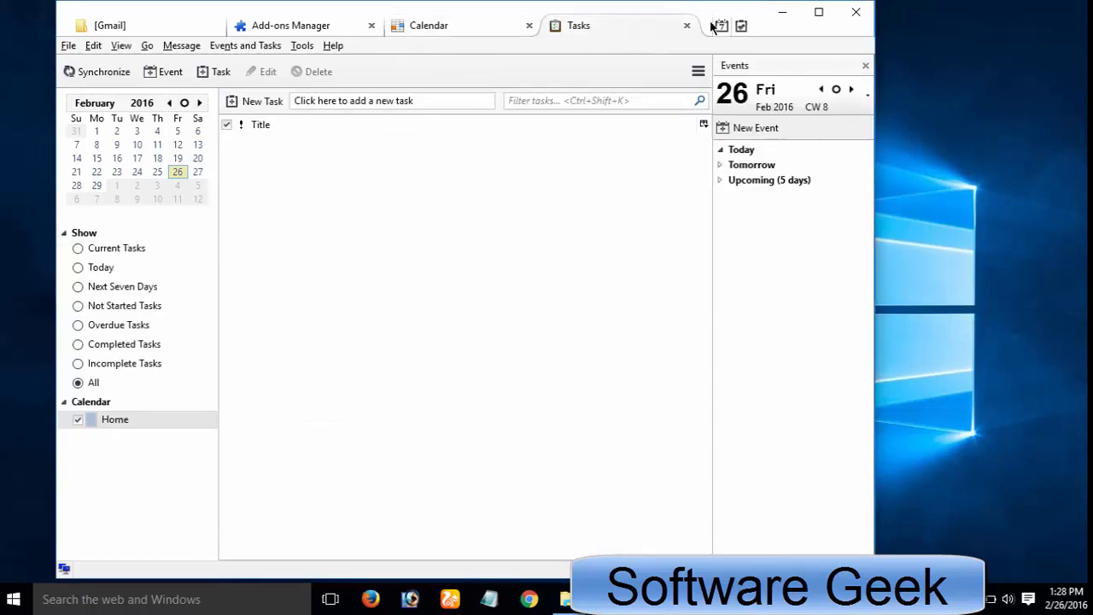
click(290, 25)
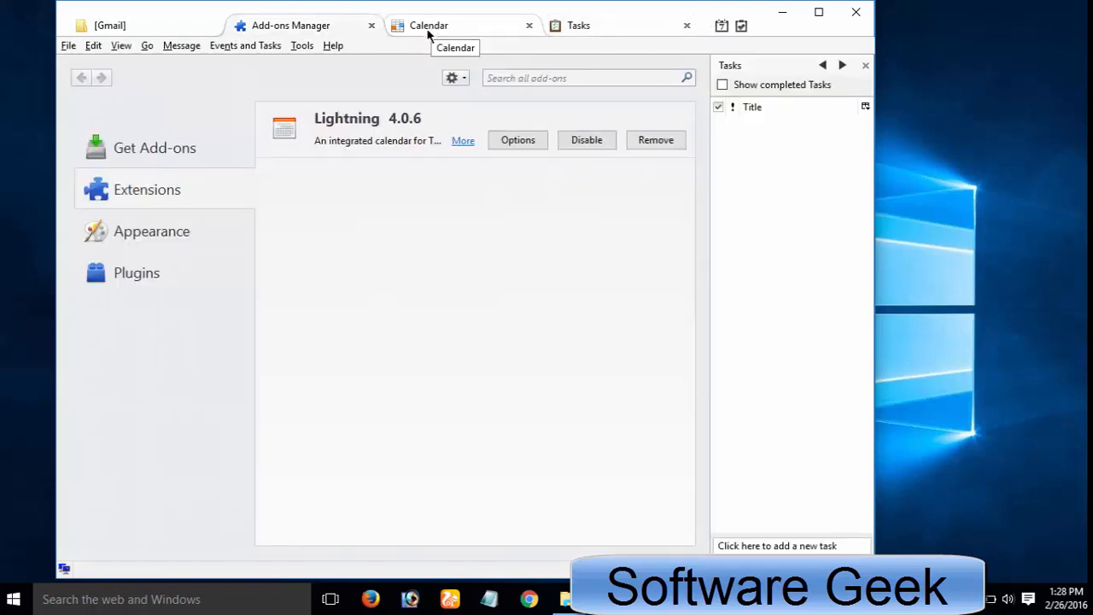
click(137, 272)
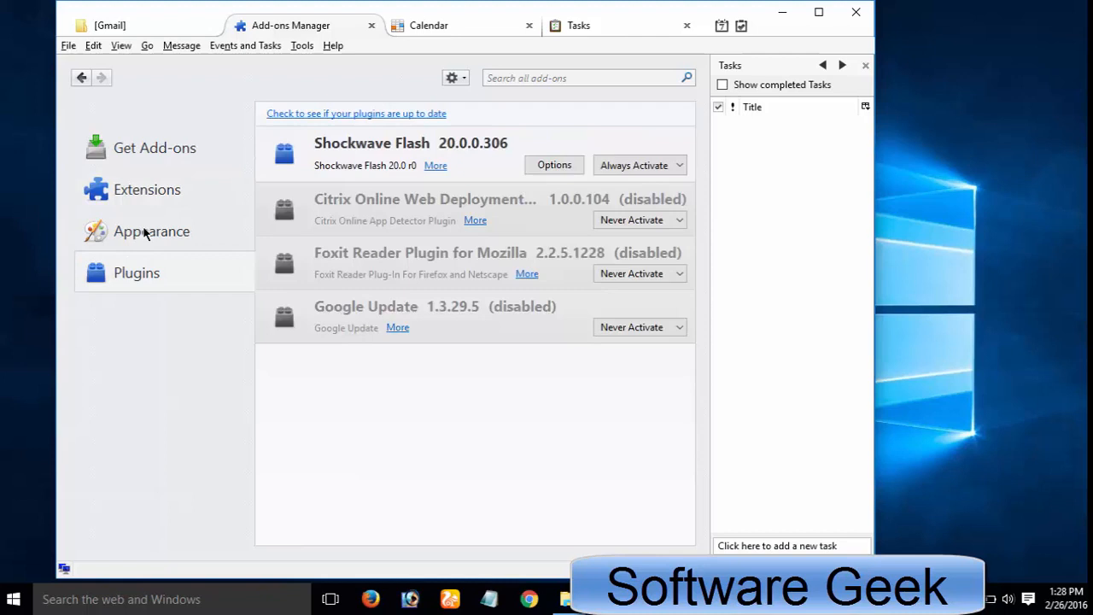
click(151, 230)
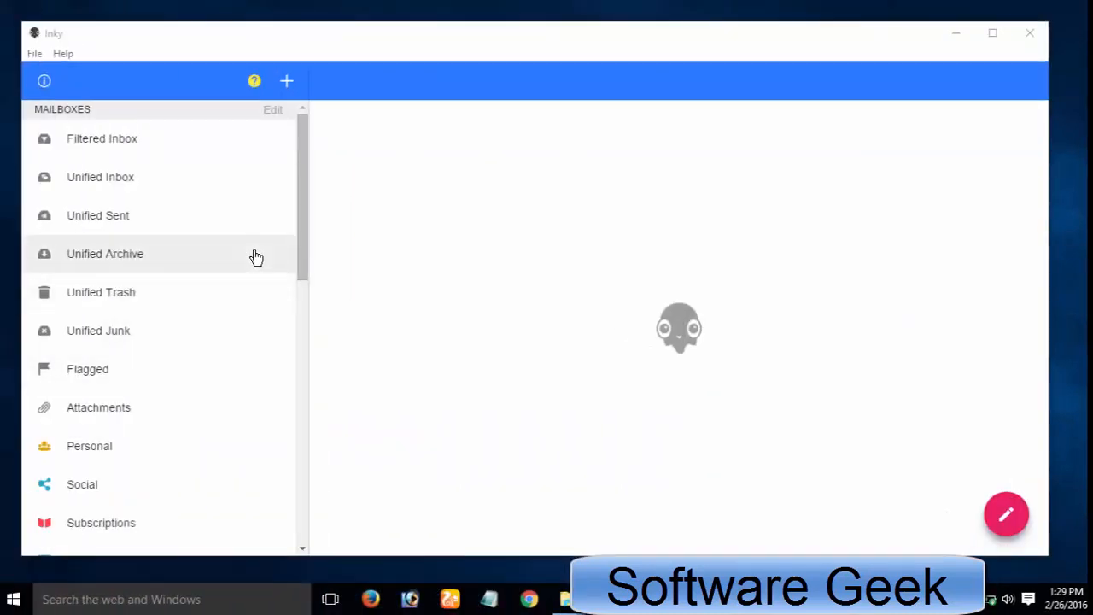
scroll(down, 3)
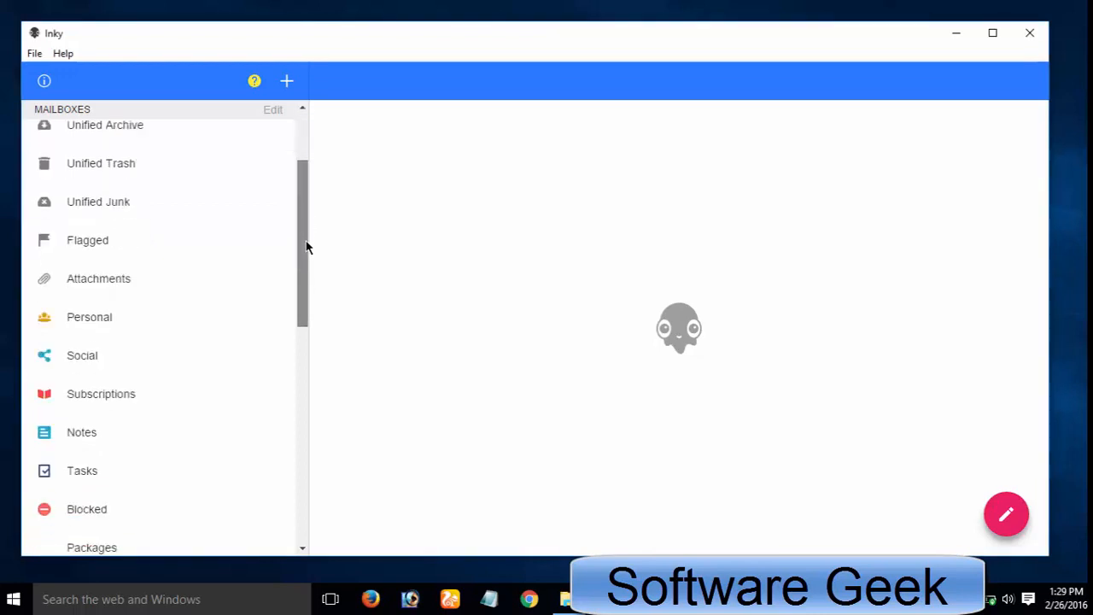
scroll(down, 3)
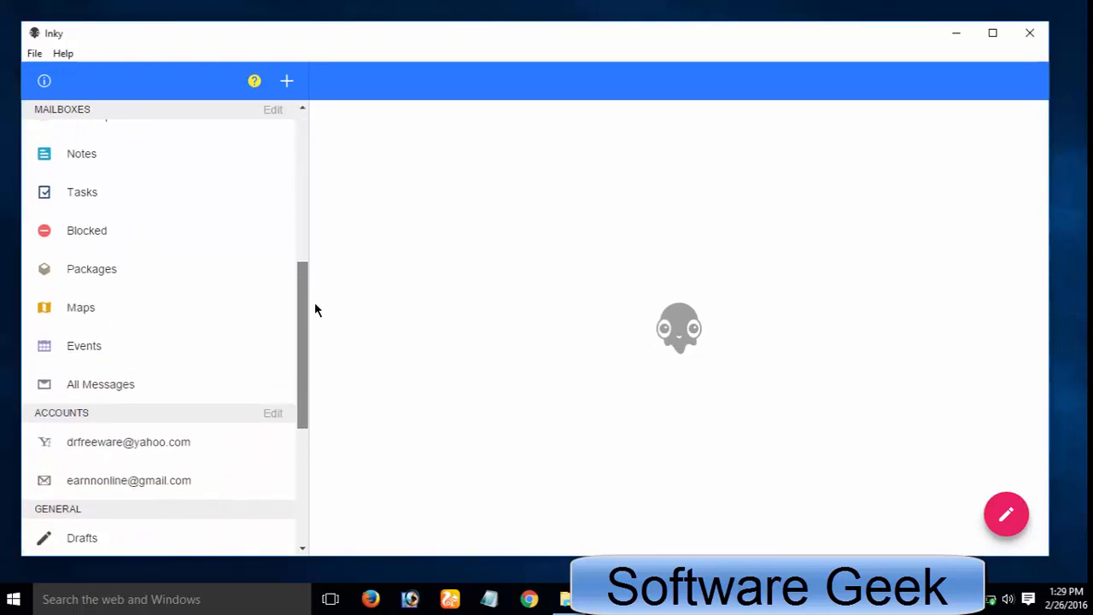
scroll(up, 3)
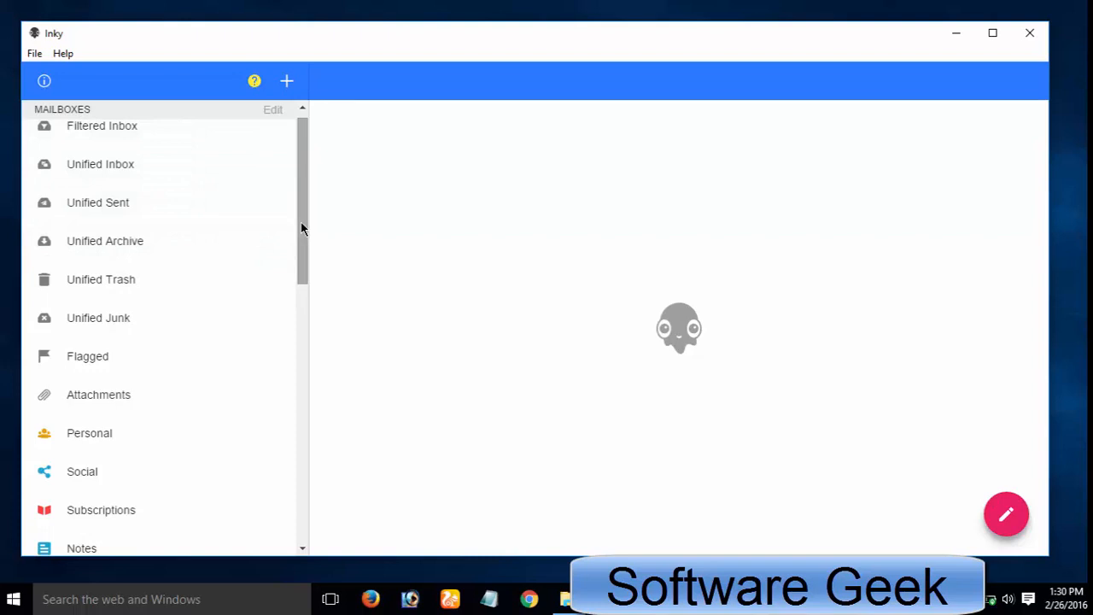
scroll(down, 3)
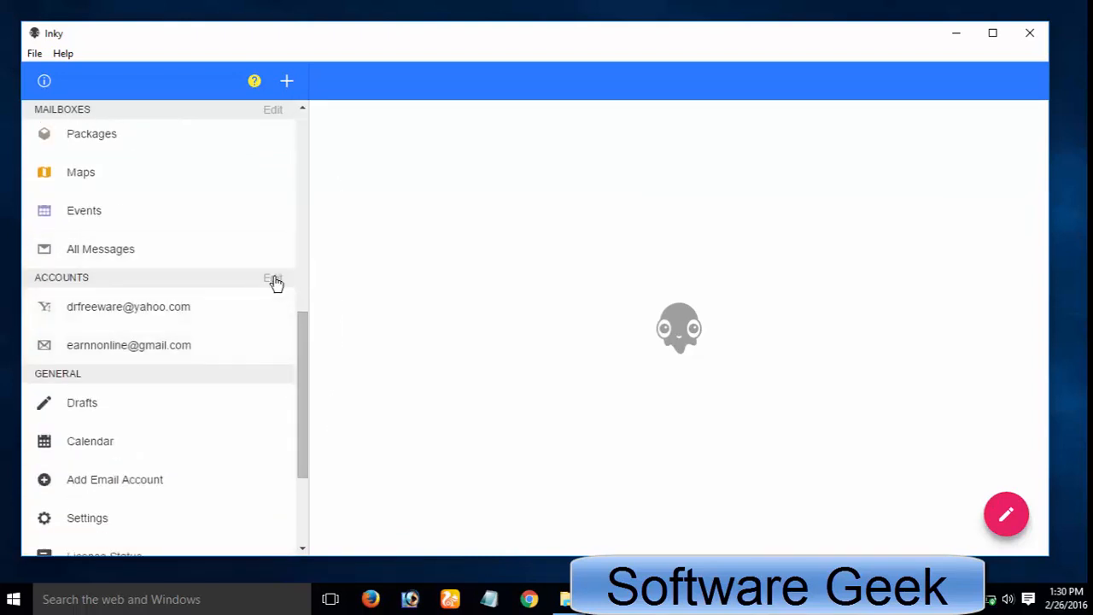
click(272, 278)
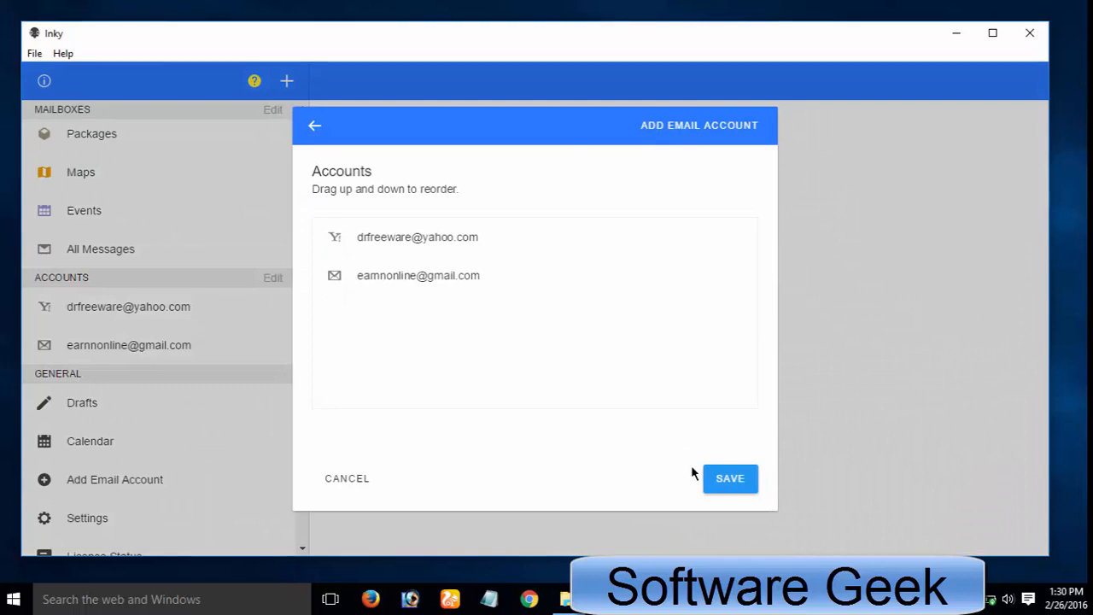
click(729, 478)
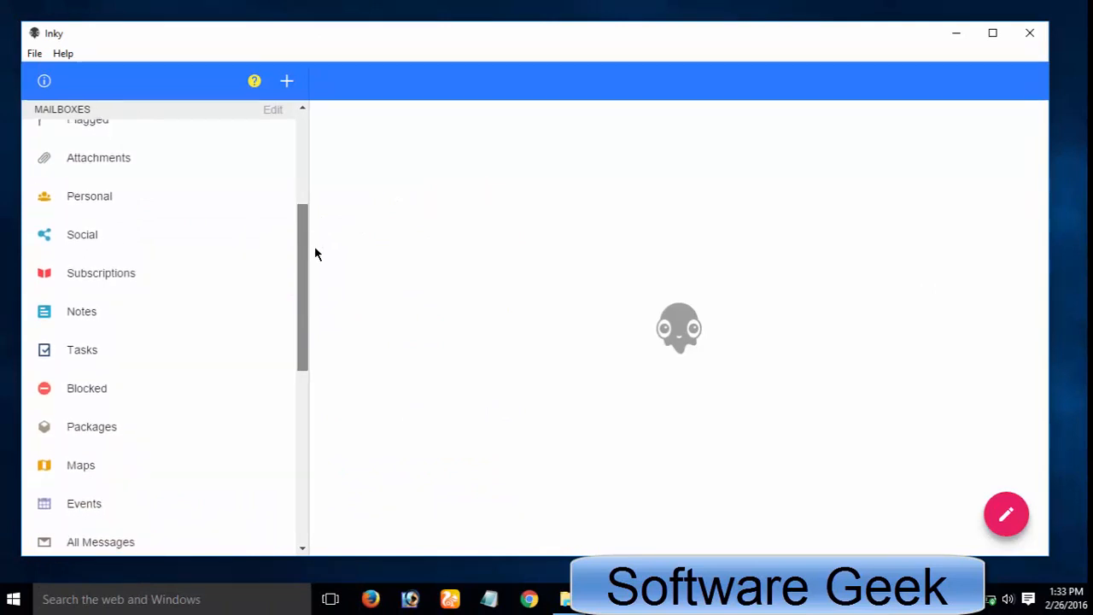
scroll(down, 3)
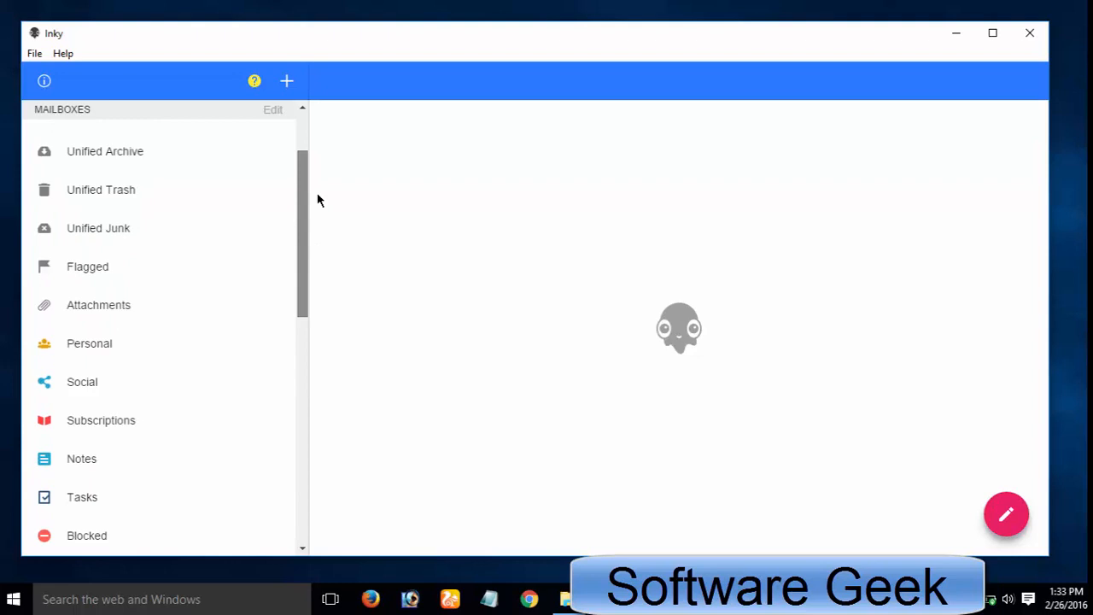
scroll(down, 3)
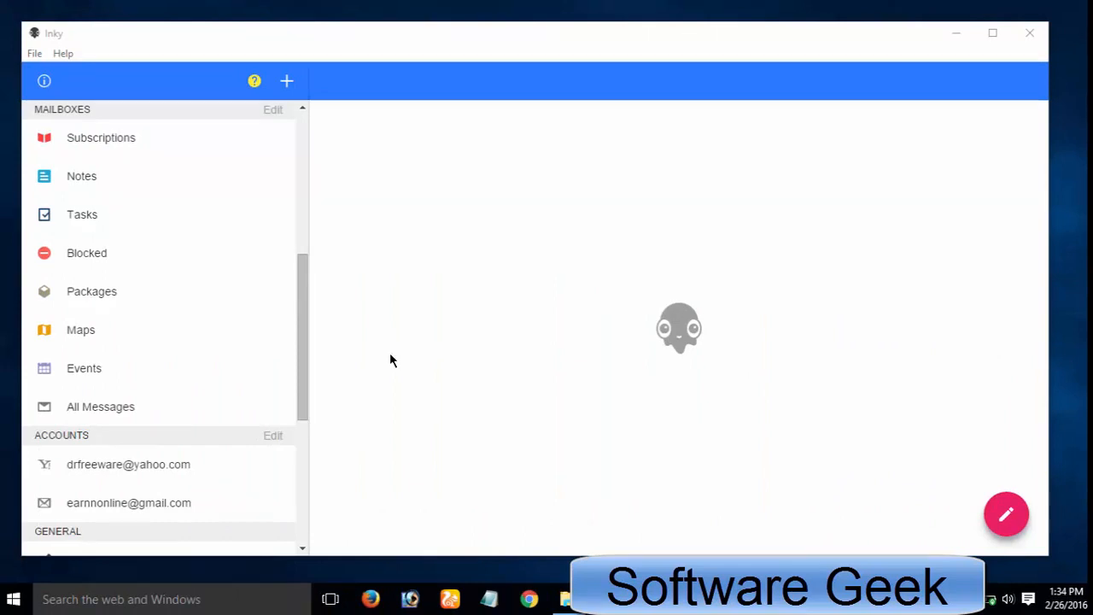
click(34, 53)
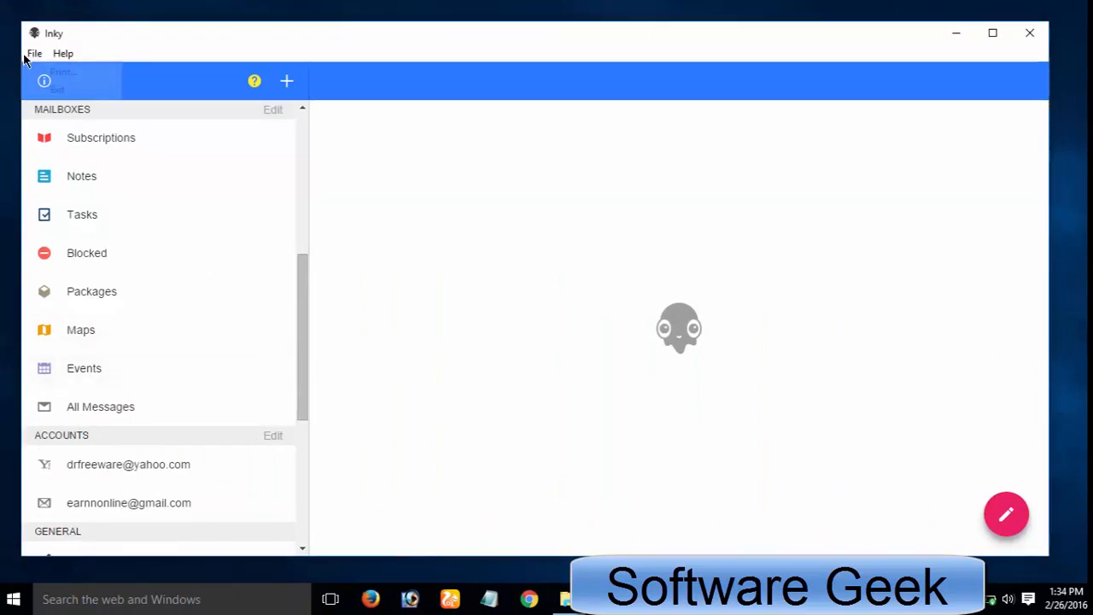
click(63, 53)
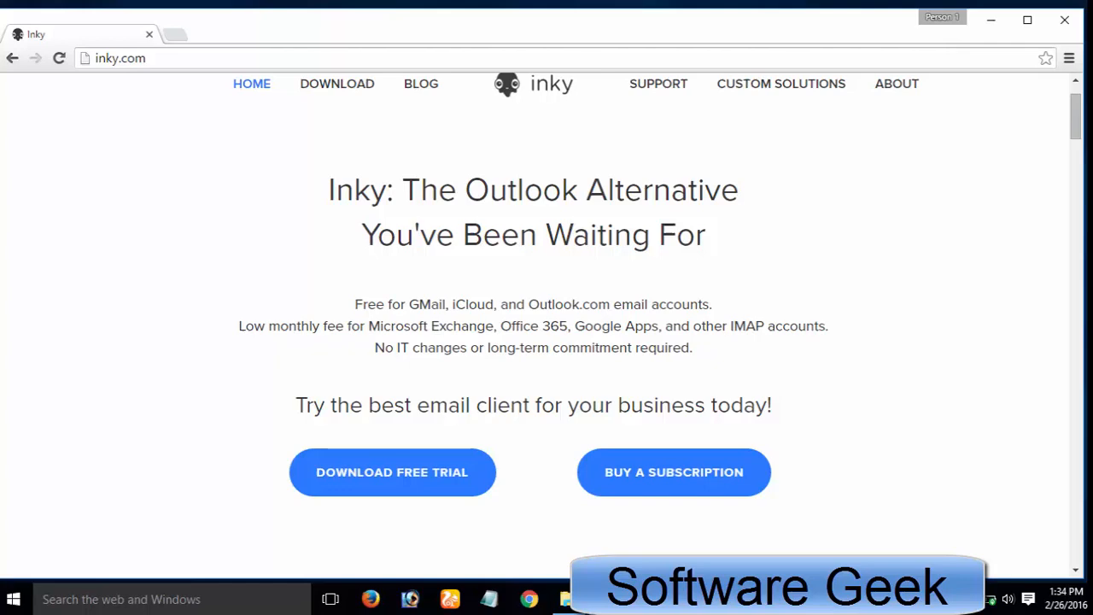
Scroll down the inky.com home page
scroll(down, 3)
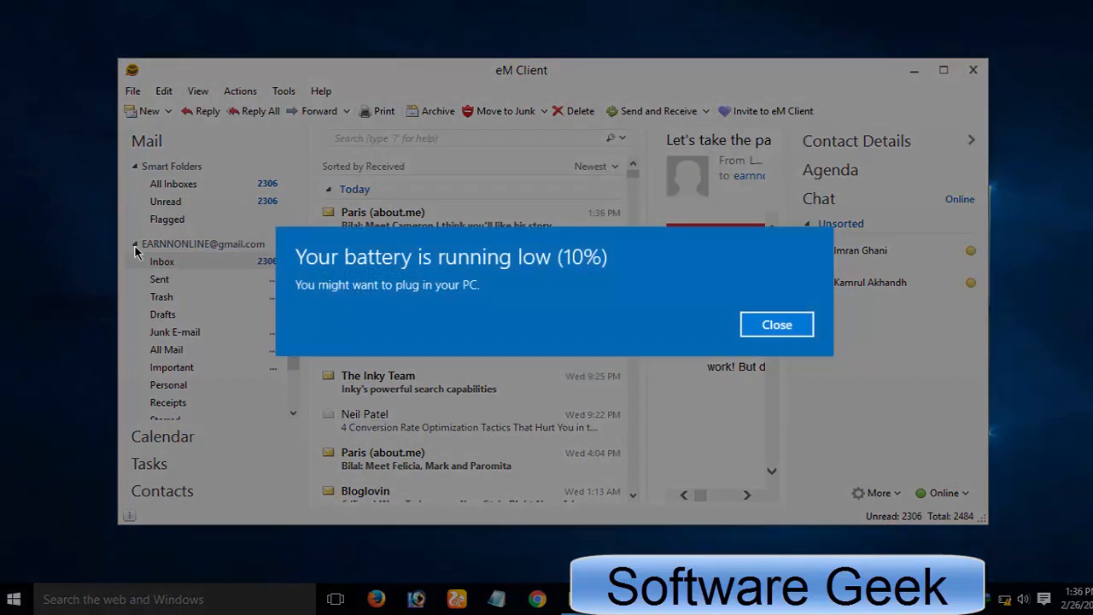
Close the battery notice, expand the Gmail folder tree, and open Tools > Accounts
click(776, 325)
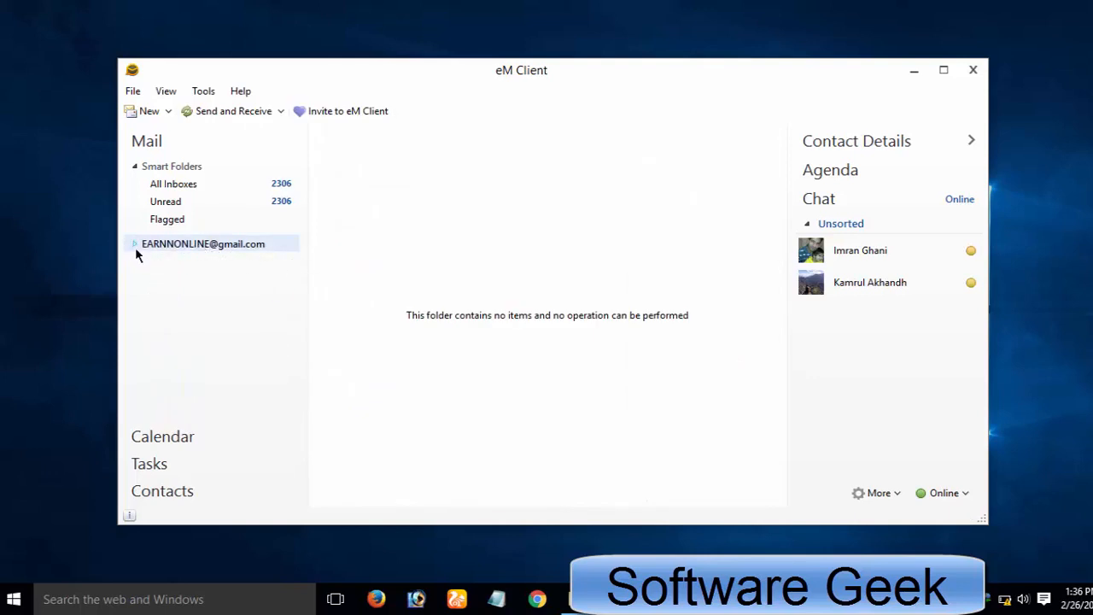
click(134, 243)
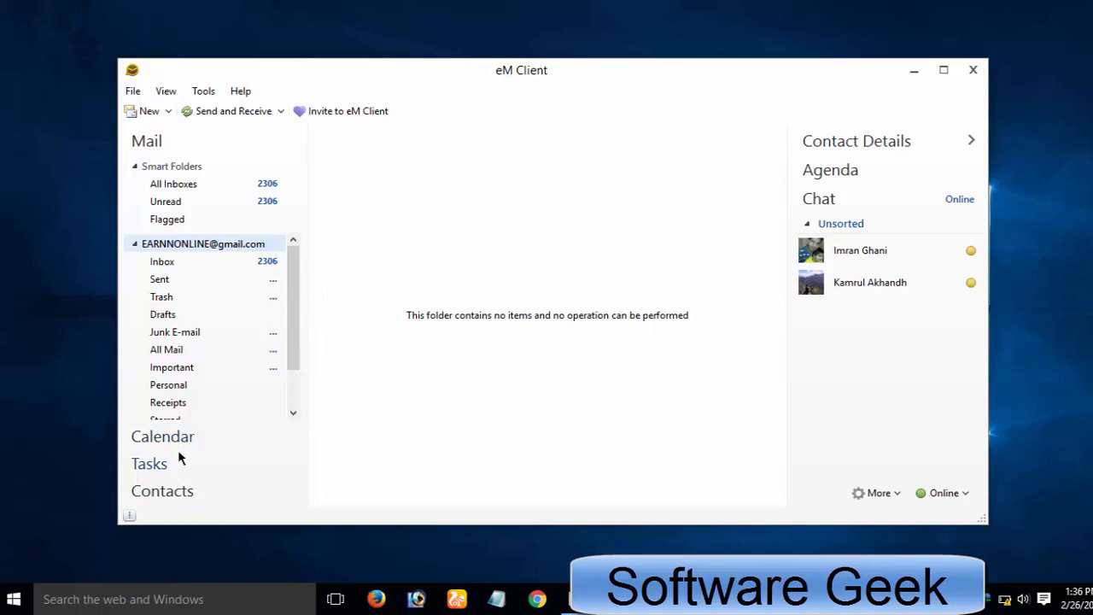
mouse_move(418, 345)
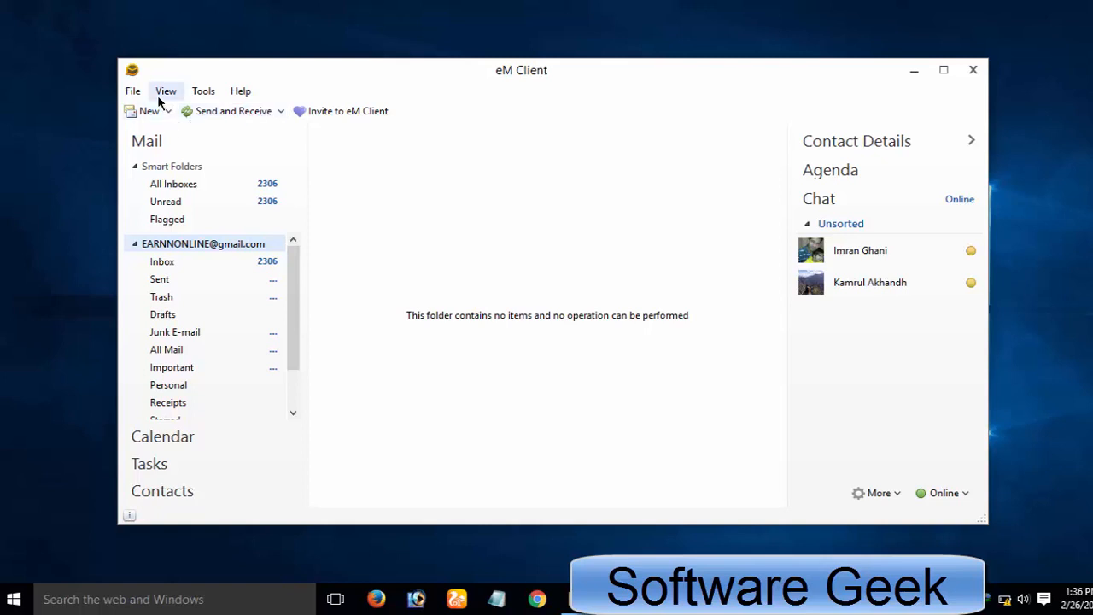
click(204, 91)
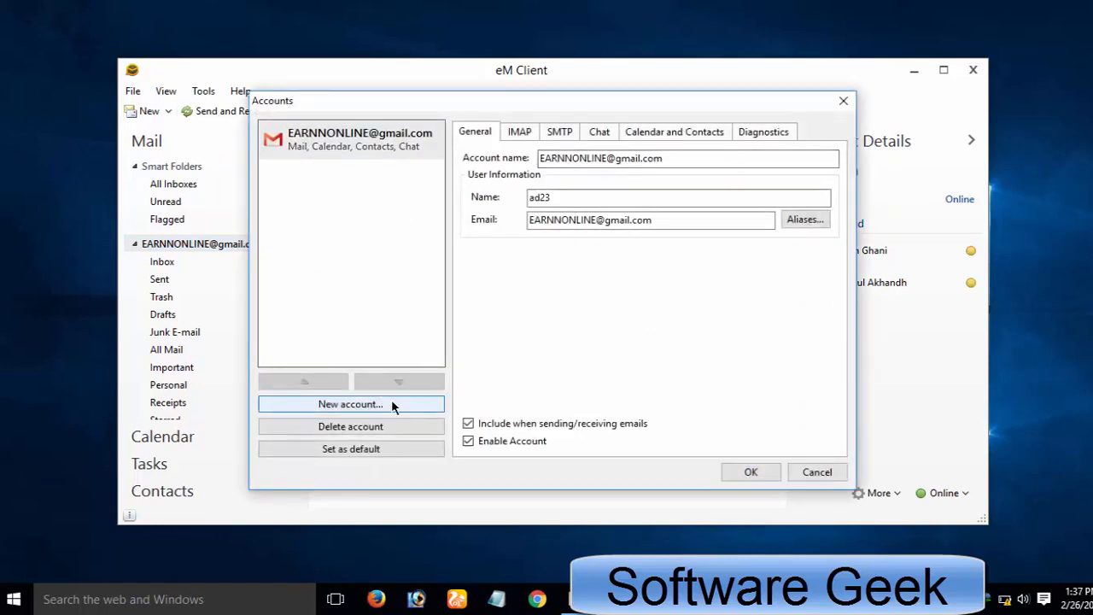
Open New account setup to see chat and contacts options, then cancel it
click(350, 404)
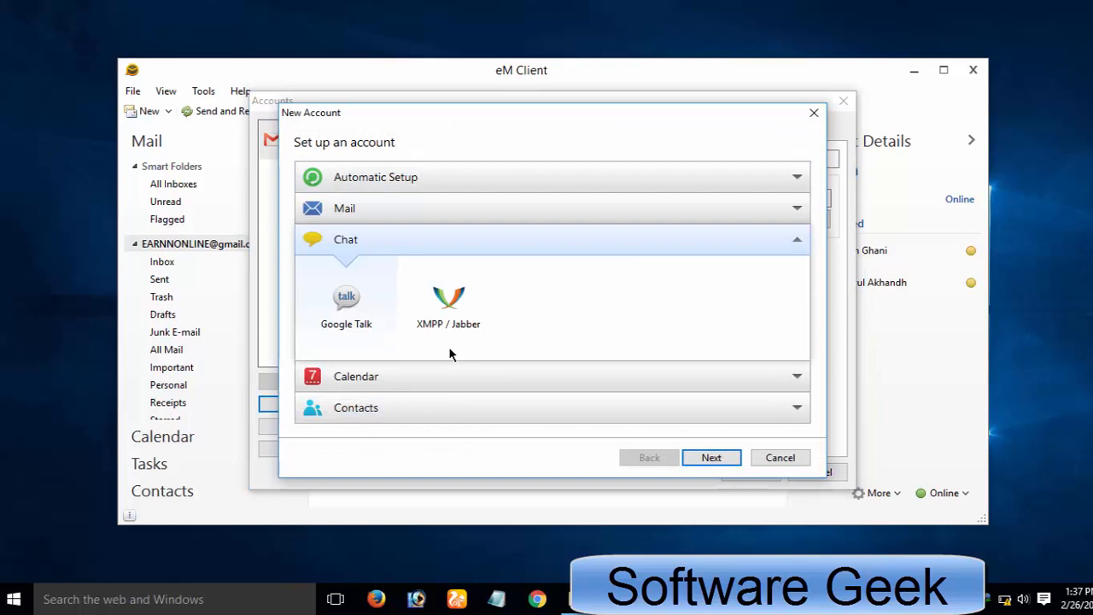
mouse_move(691, 508)
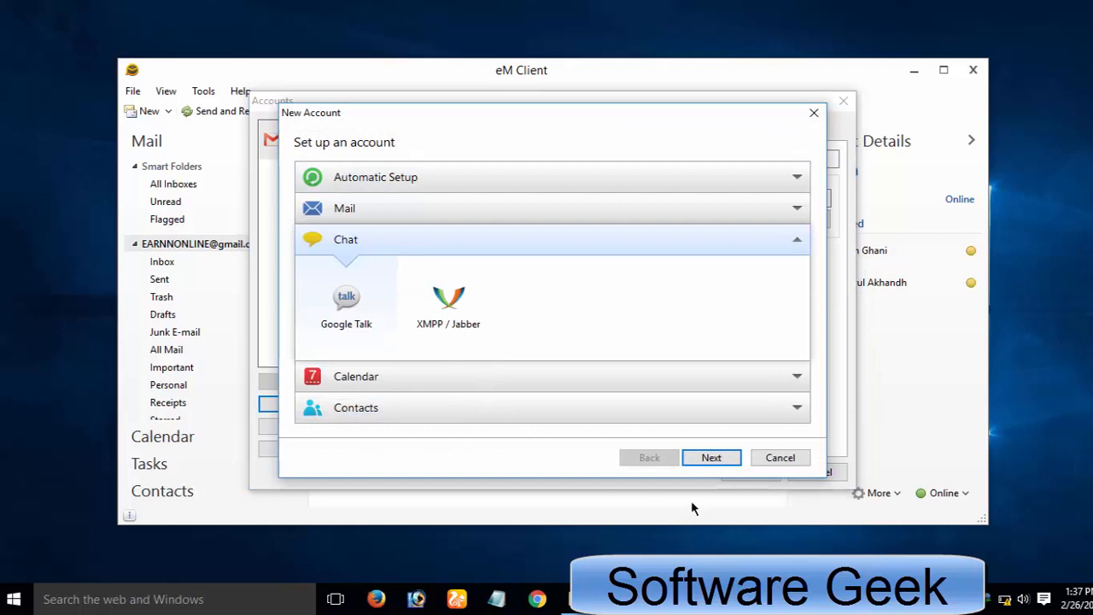
mouse_move(800, 197)
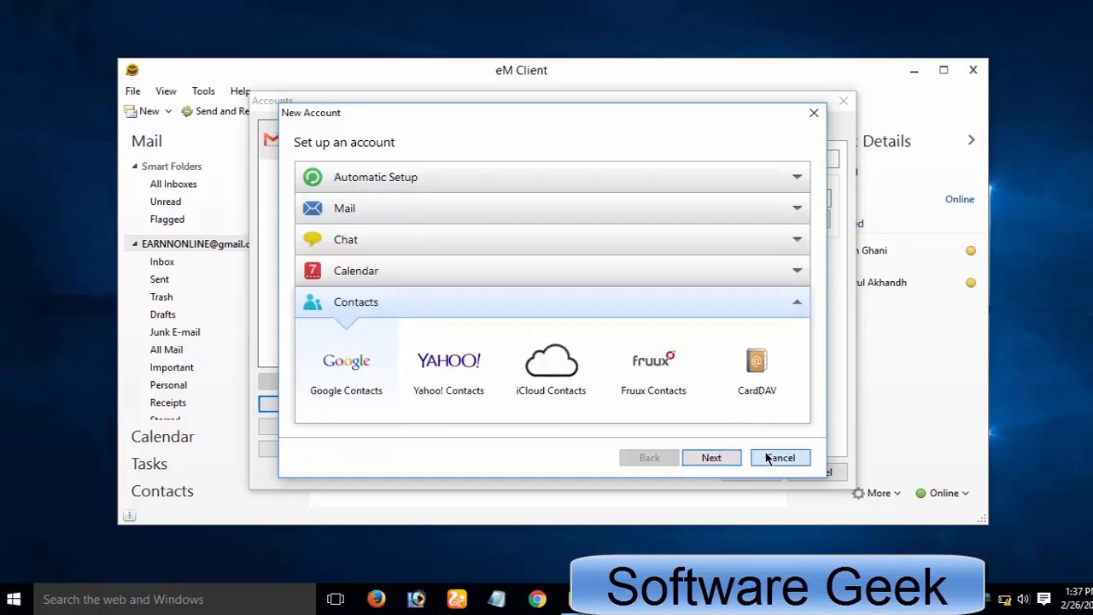
click(779, 456)
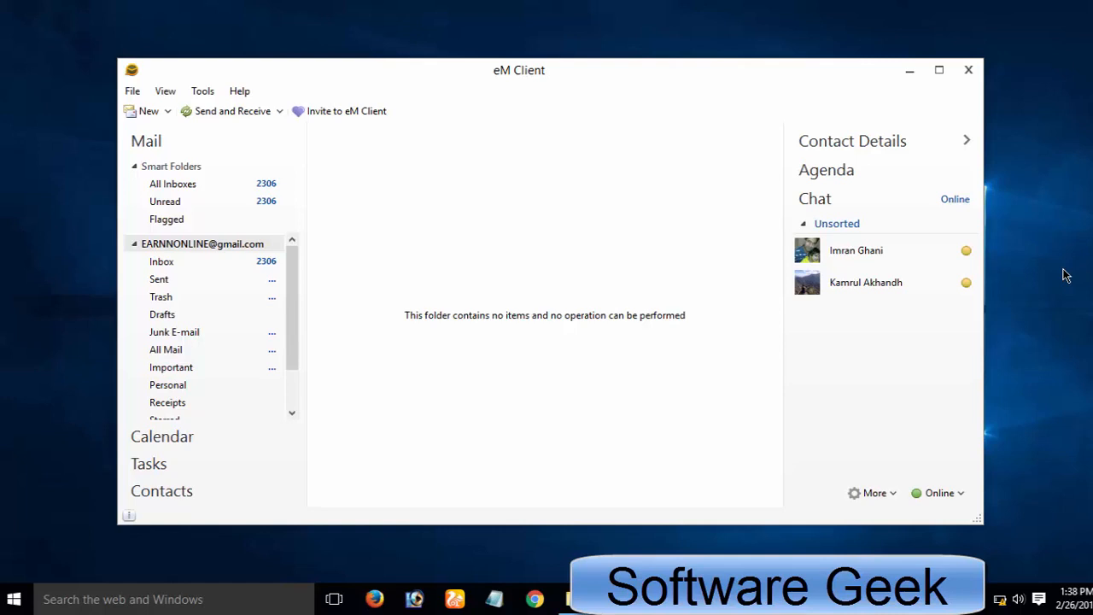
mouse_move(837, 233)
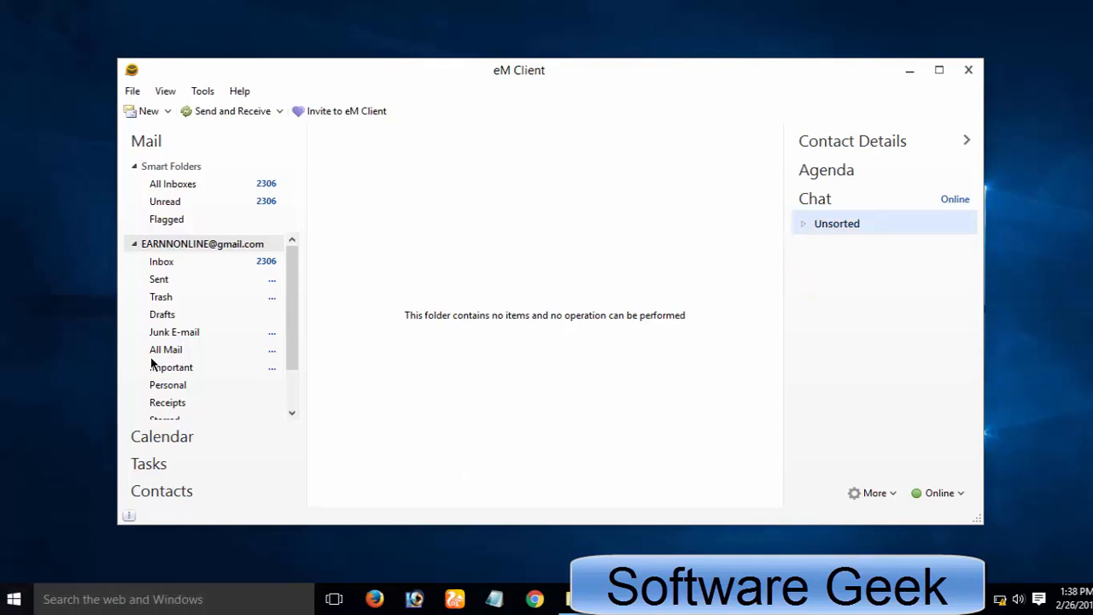
mouse_move(165, 320)
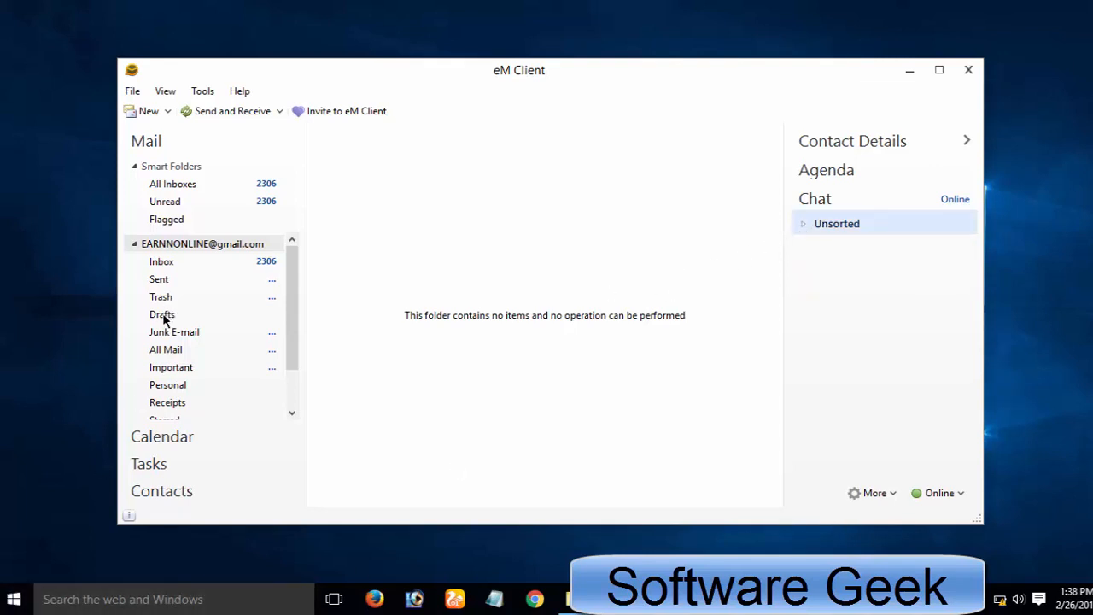
mouse_move(427, 271)
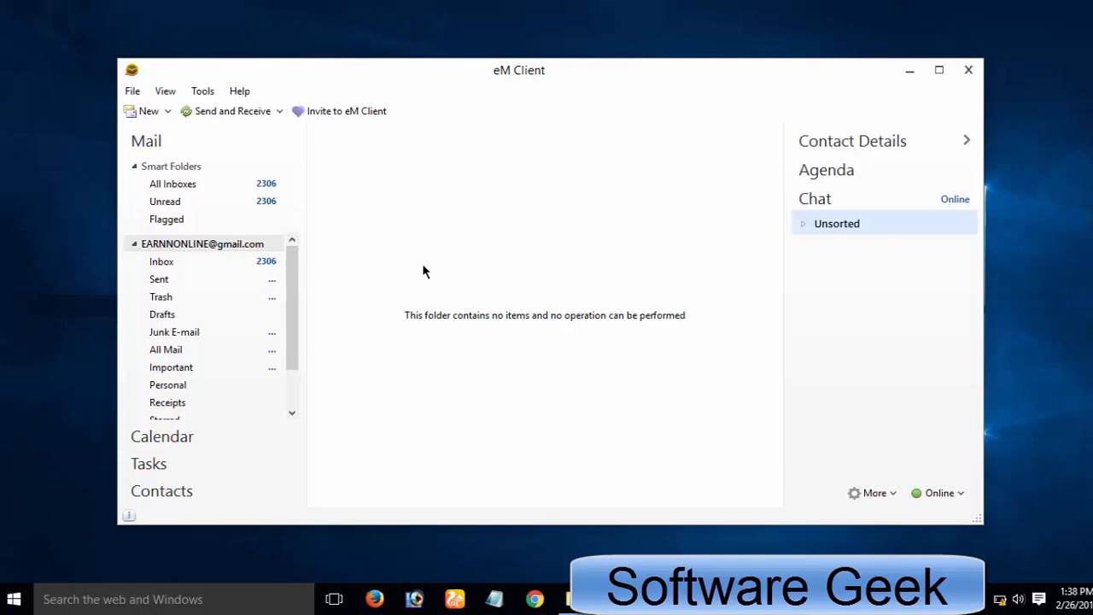
mouse_move(302, 294)
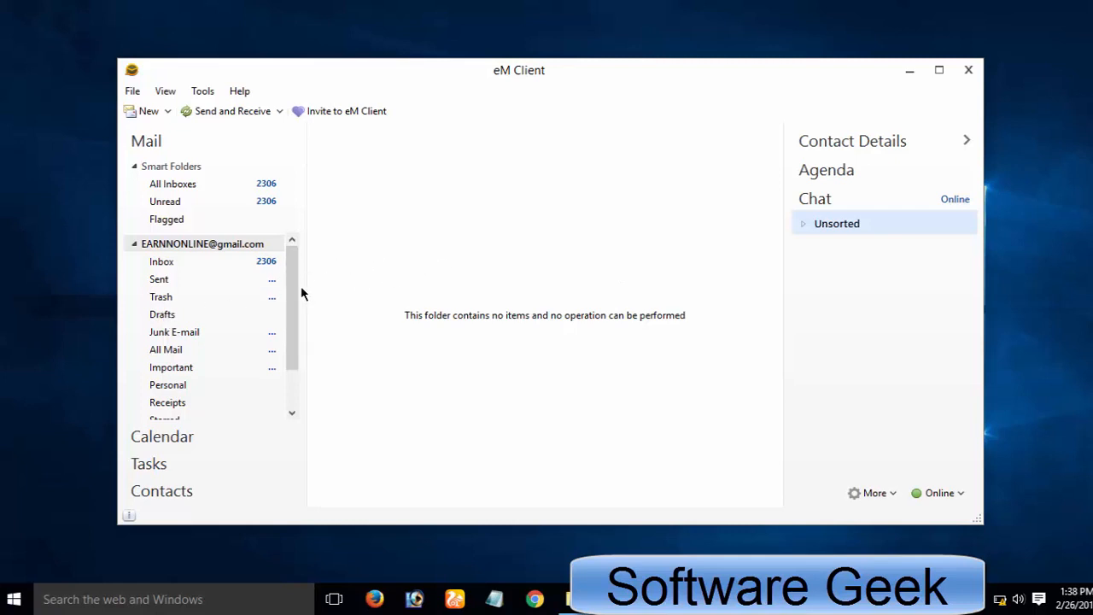
mouse_move(416, 321)
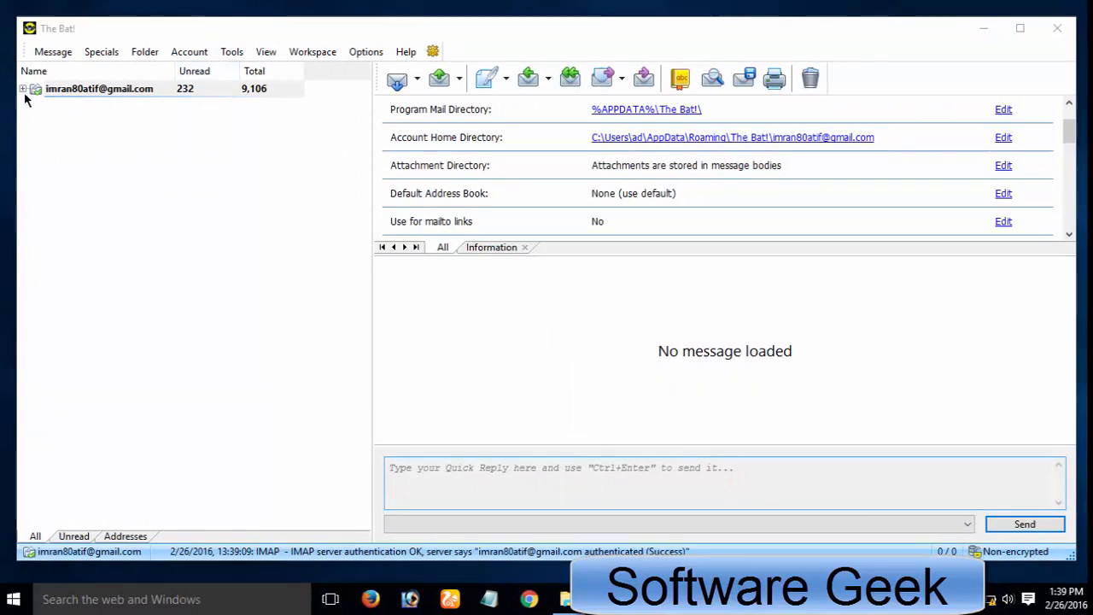
Select the account, open the Addresses tab, and cancel the Address History Setup wizard
click(22, 88)
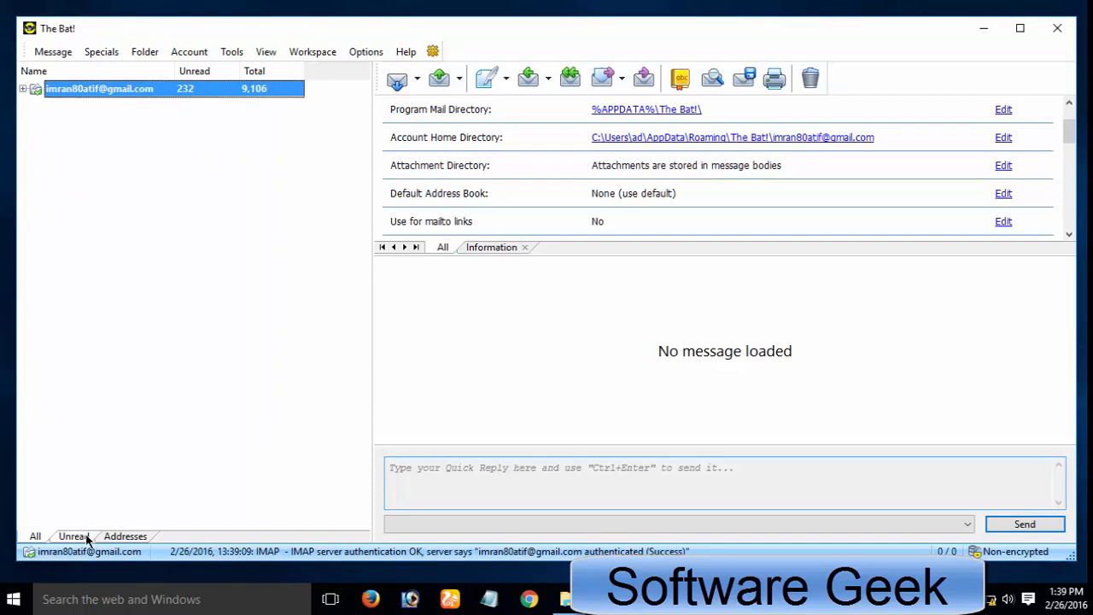
click(125, 535)
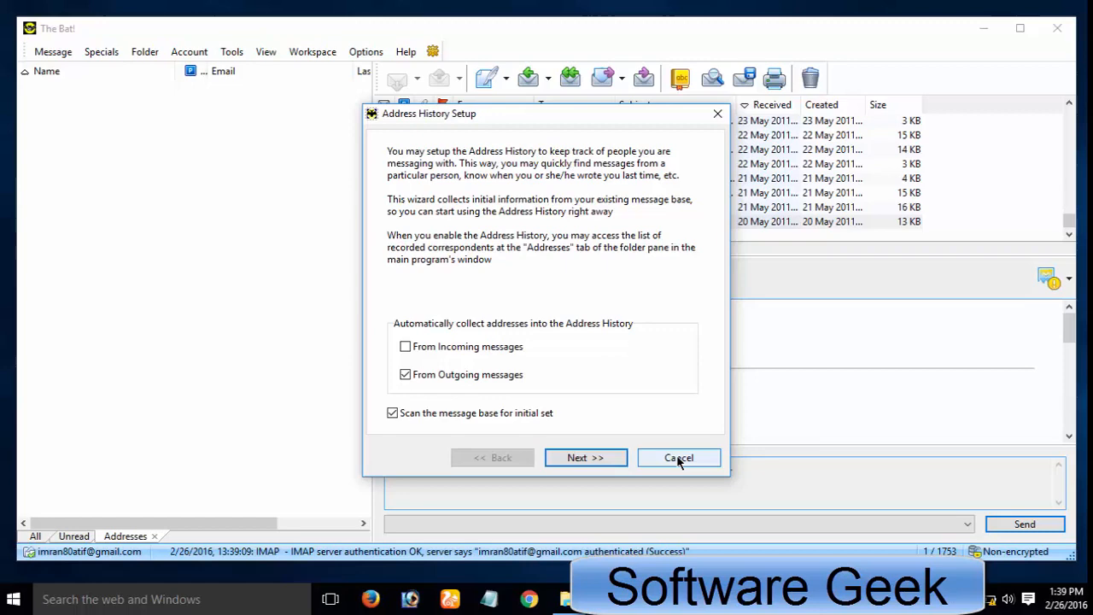
click(678, 457)
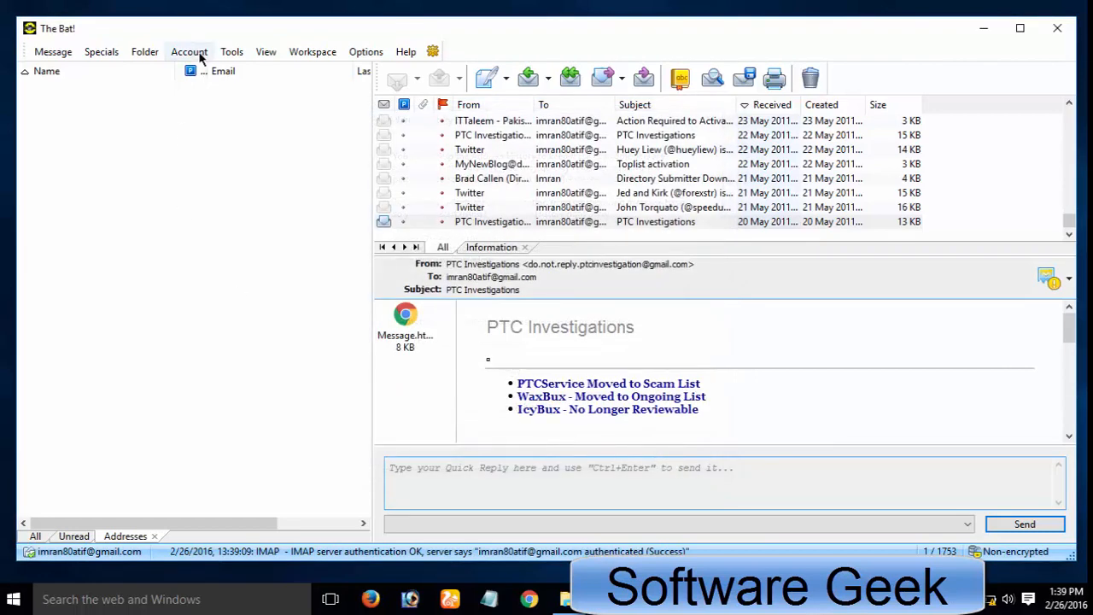
Browse the Tools and Workspace menus, then show Plug-Ins in Options > Preferences
click(231, 53)
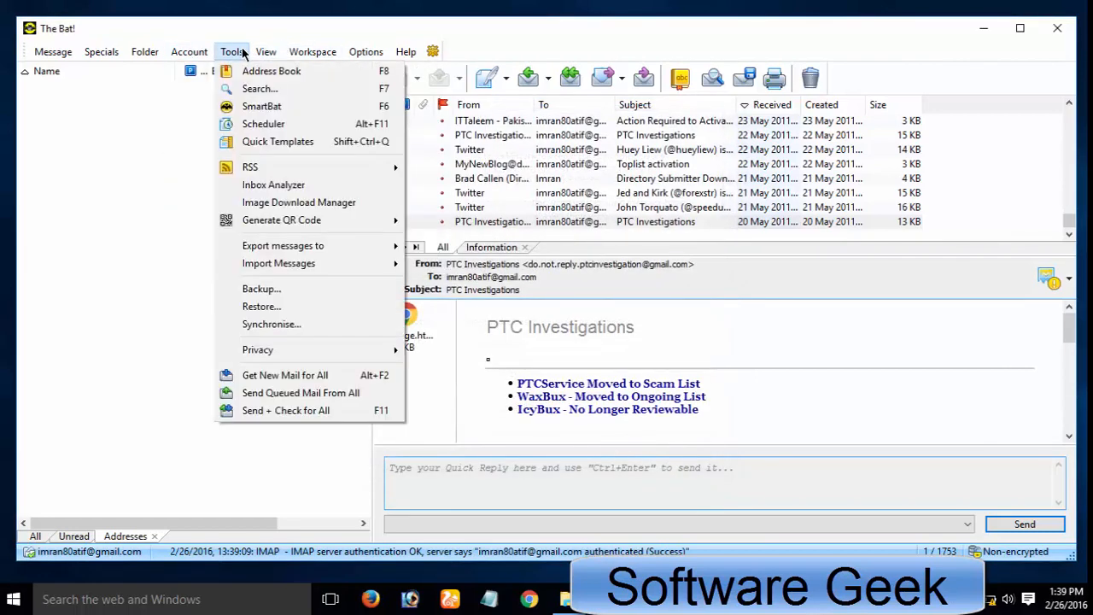
mouse_move(271, 323)
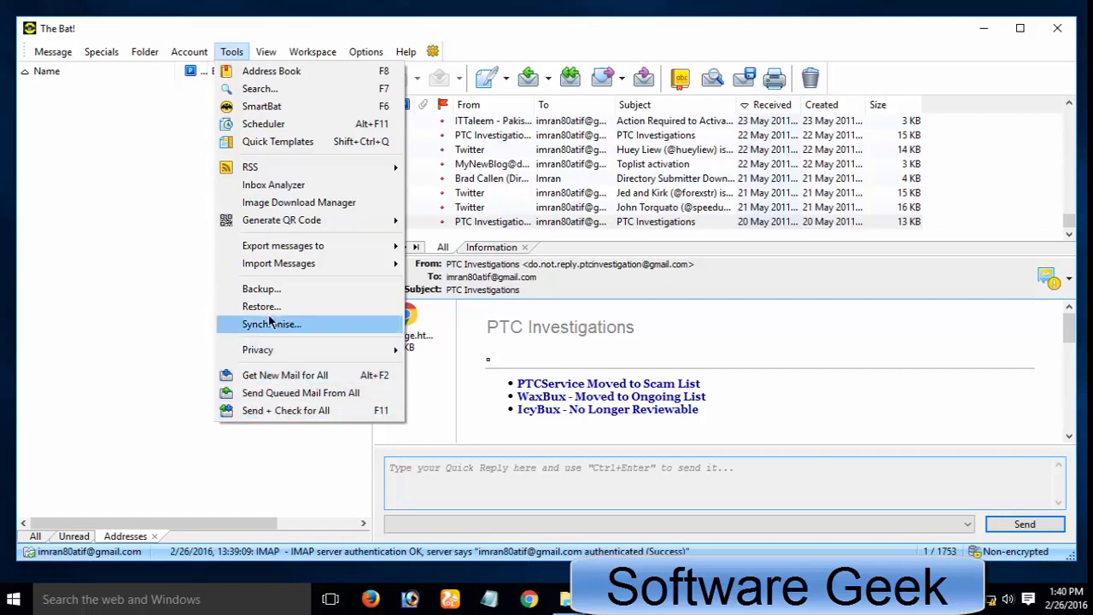
click(313, 51)
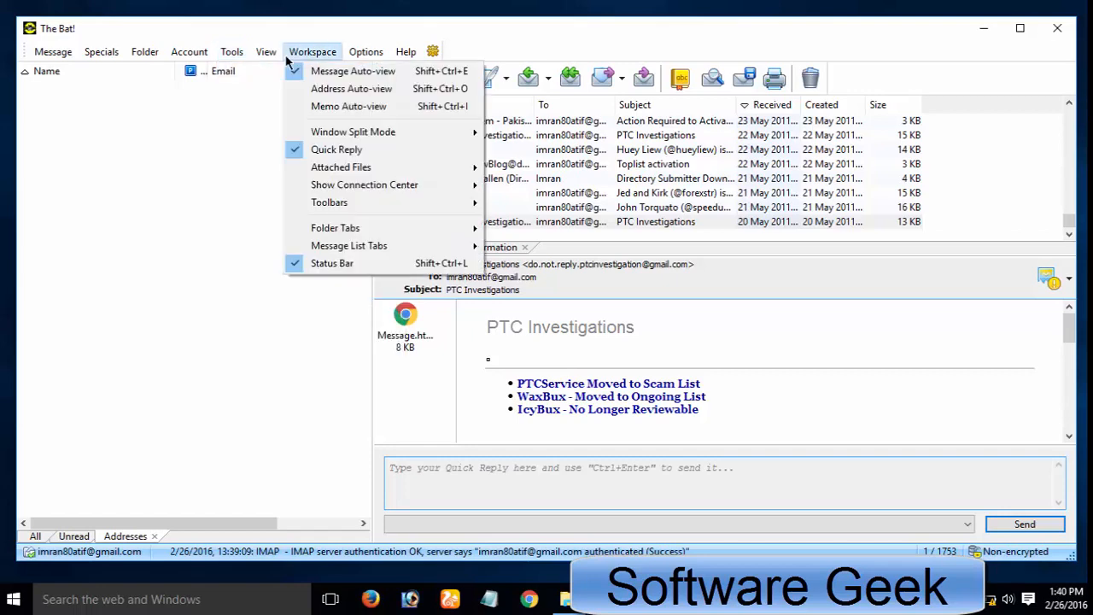
click(231, 51)
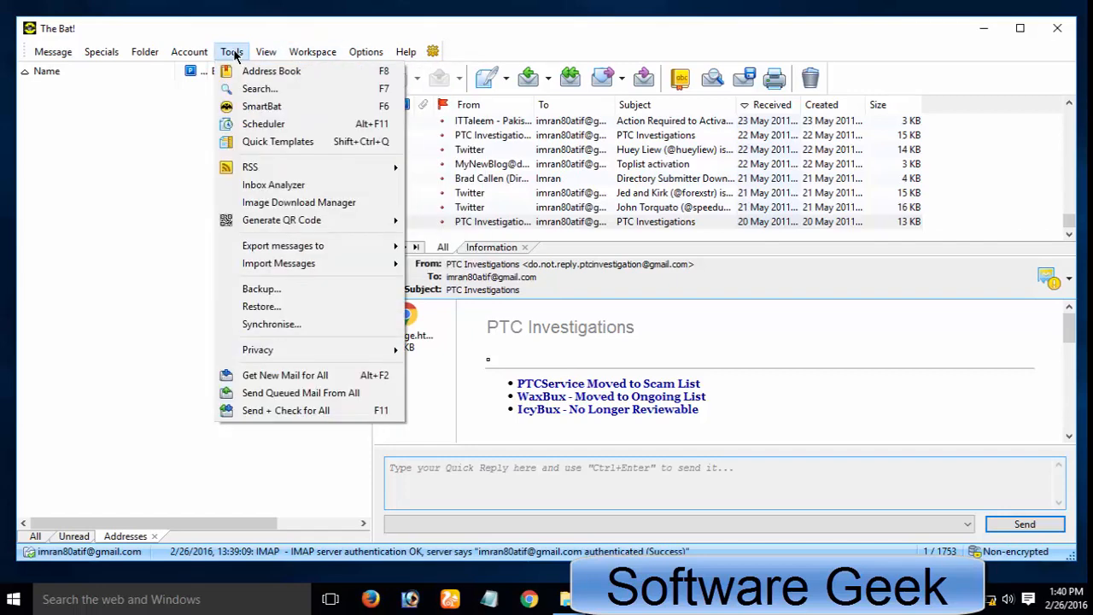
mouse_move(273, 184)
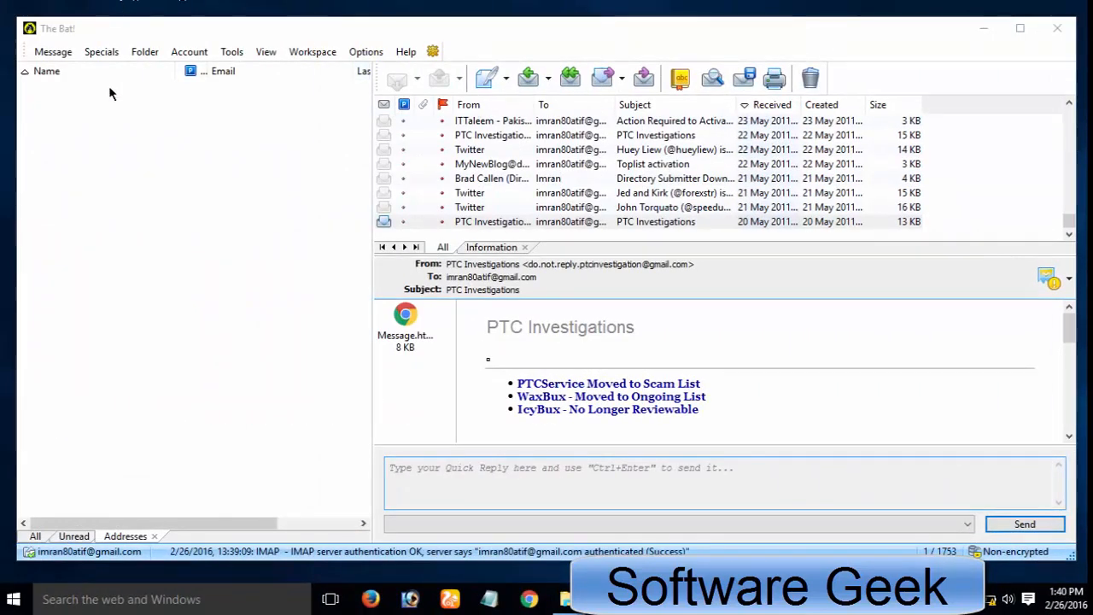
click(231, 52)
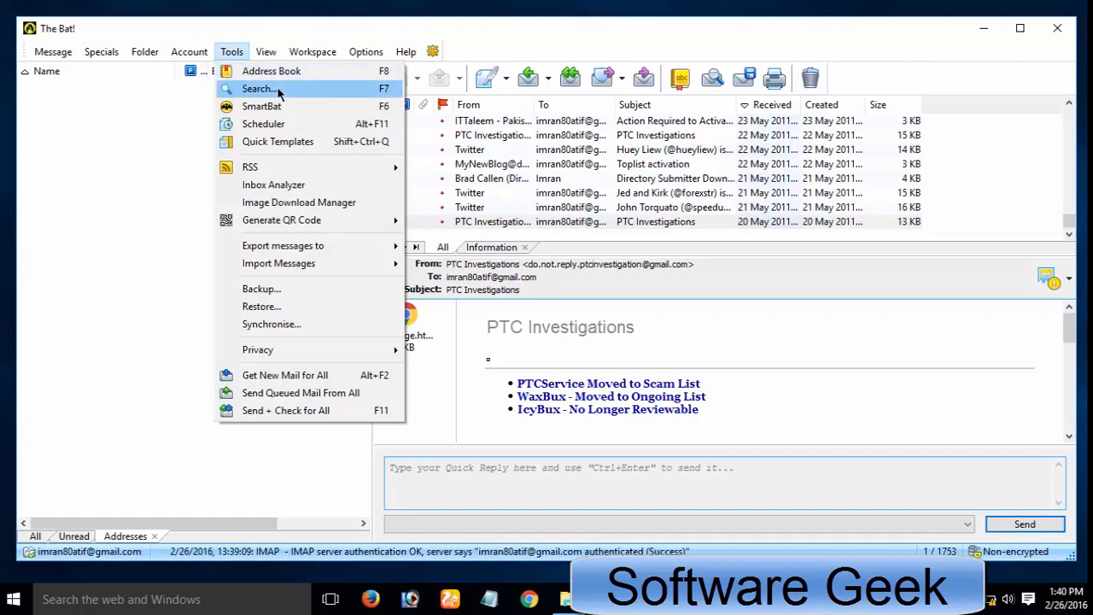
mouse_move(273, 185)
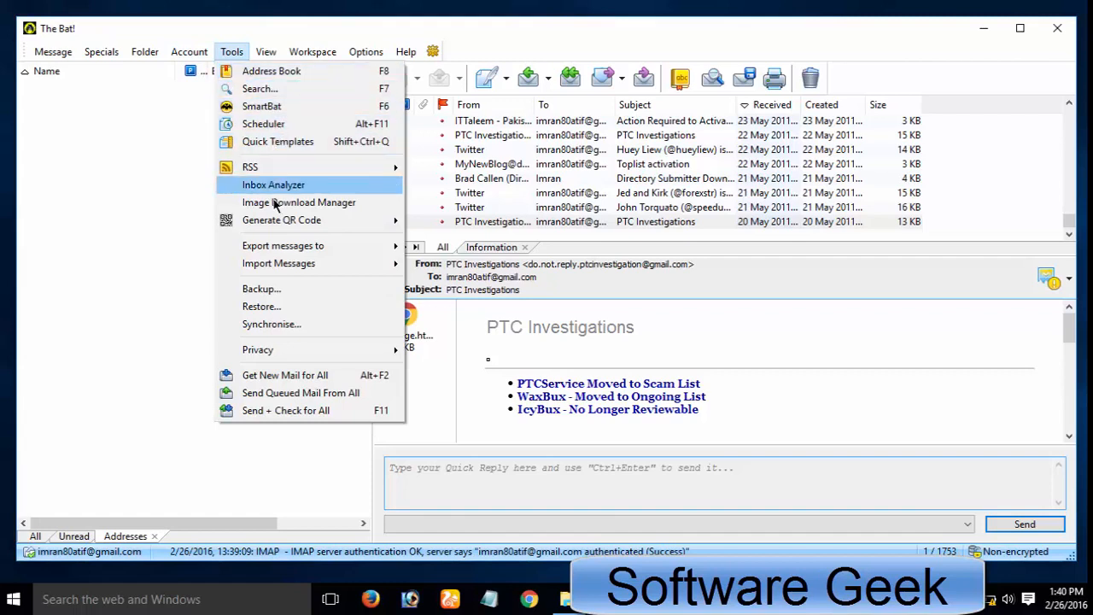
mouse_move(282, 245)
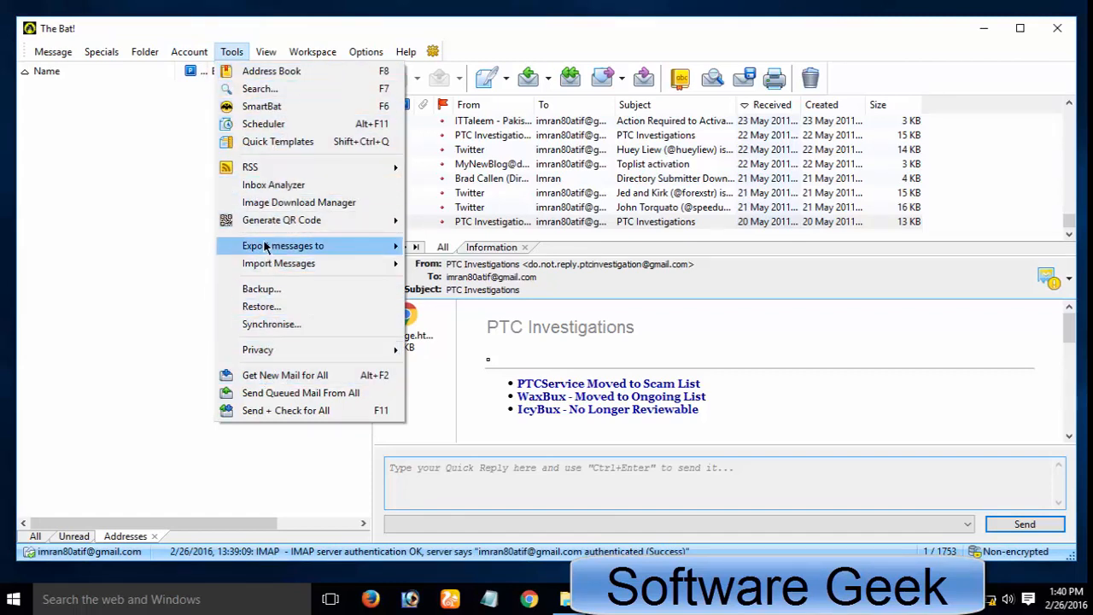
mouse_move(317, 229)
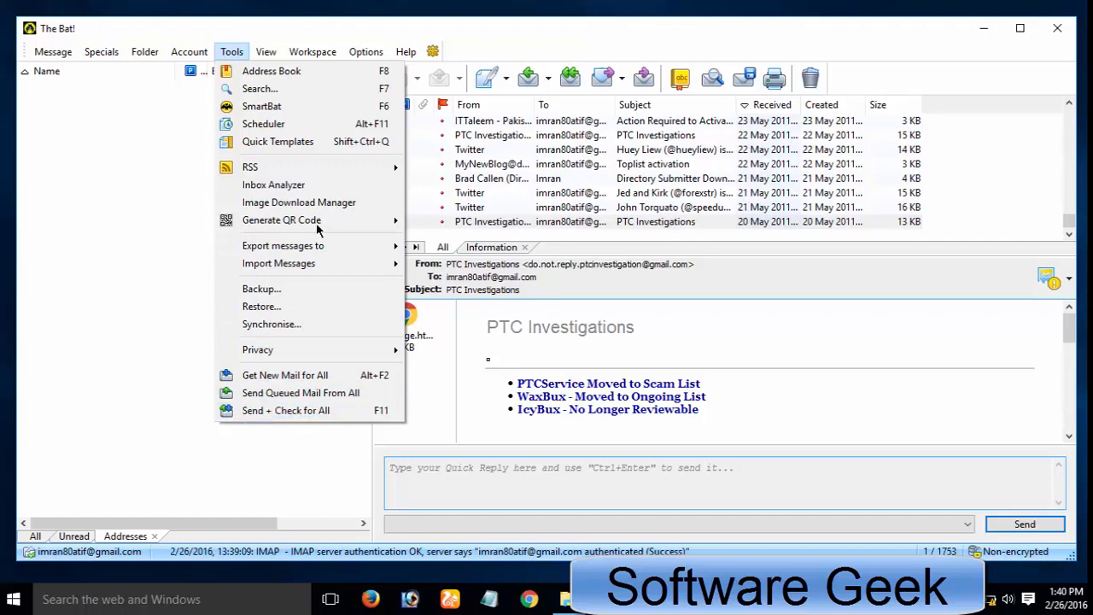
click(365, 51)
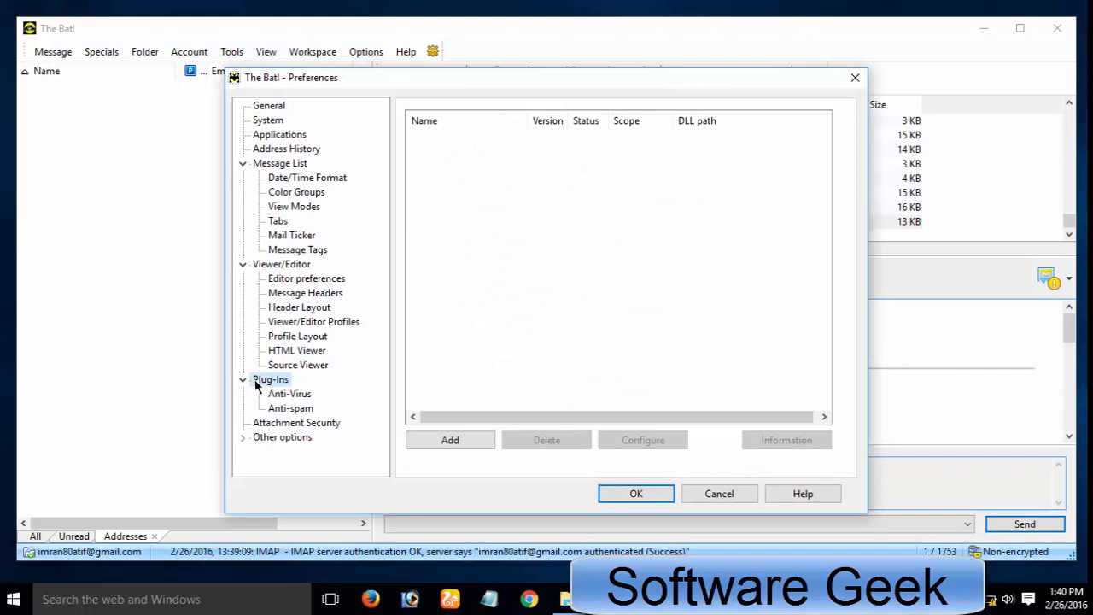
click(291, 408)
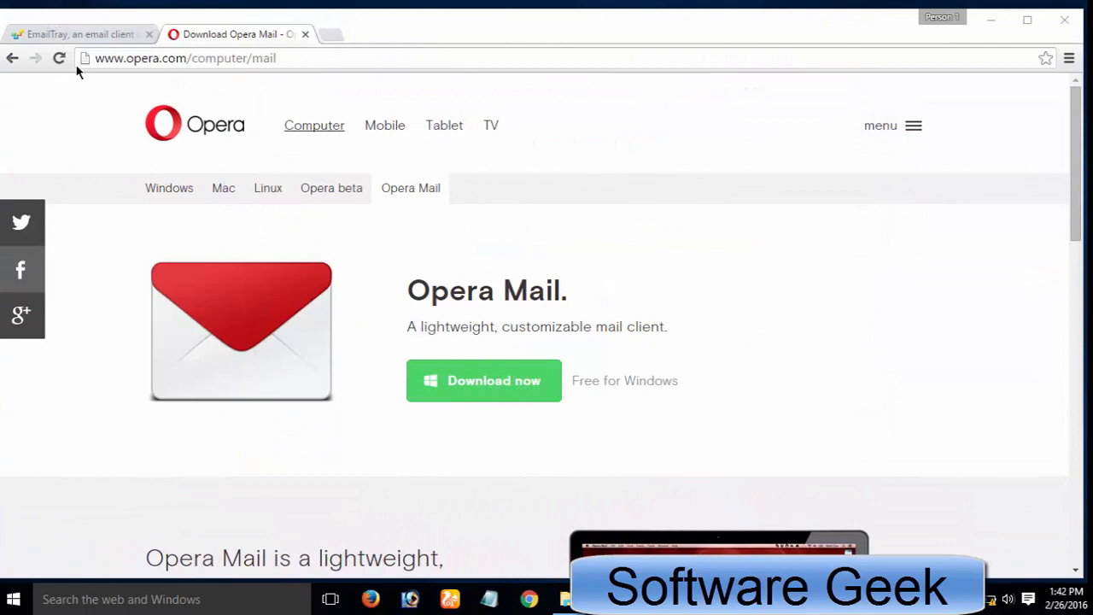
click(76, 34)
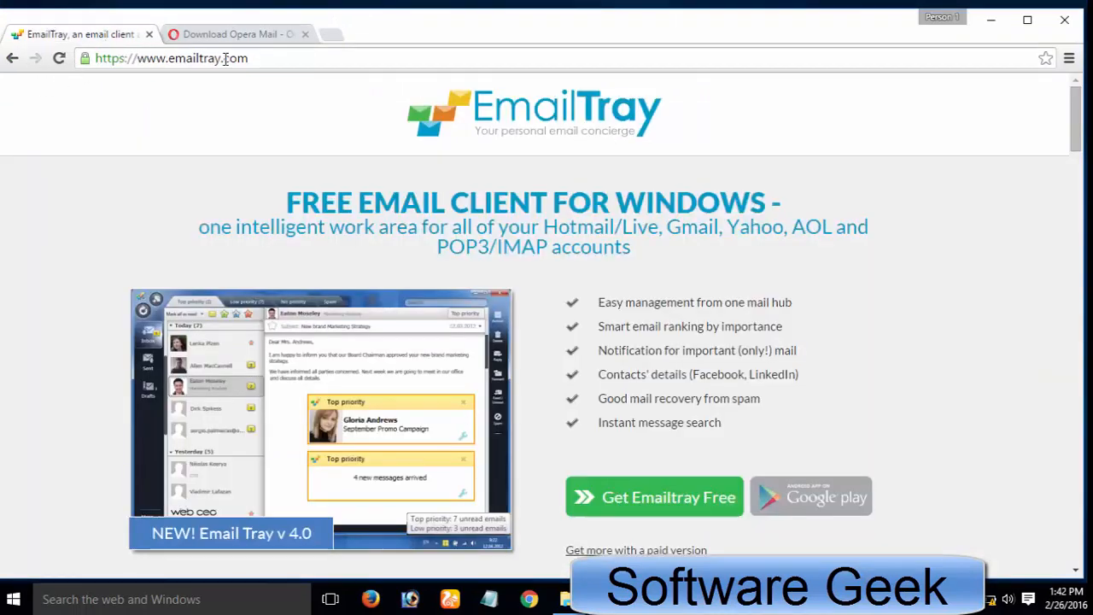
click(234, 34)
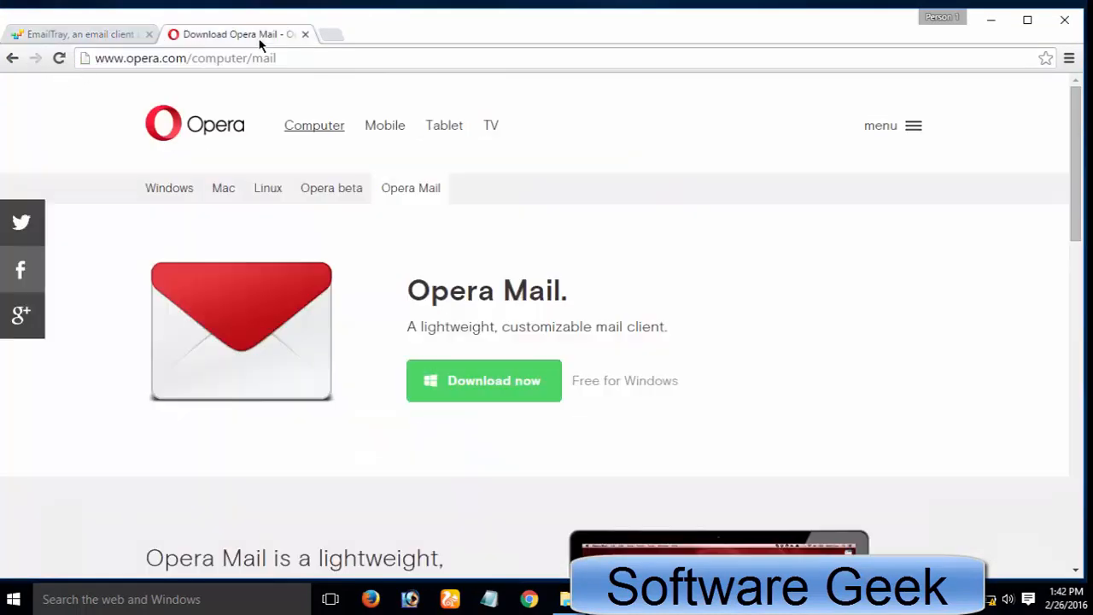
click(77, 34)
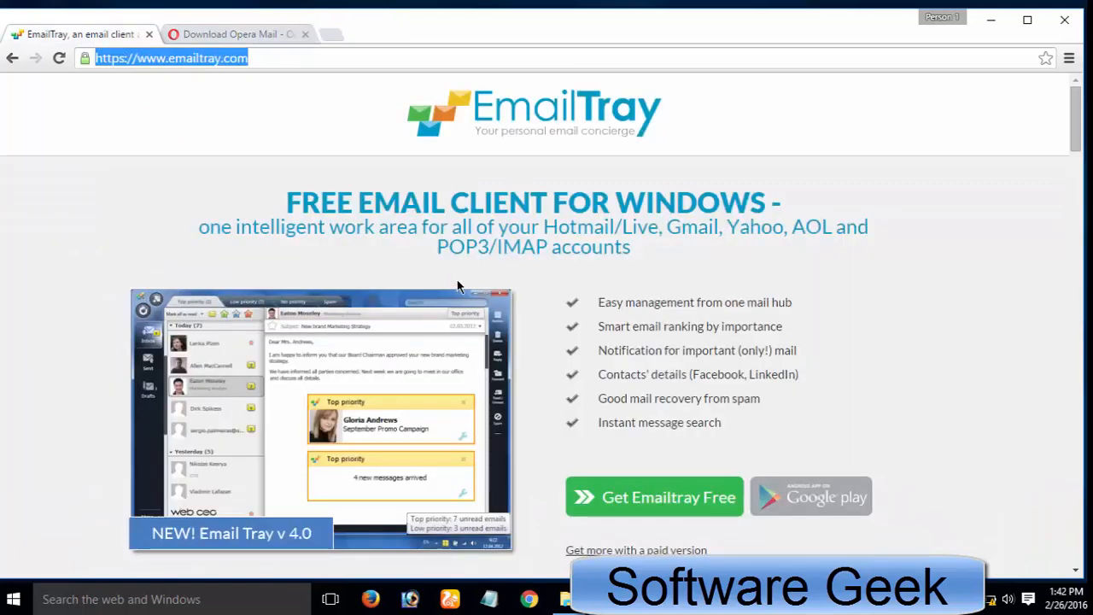
scroll(down, 3)
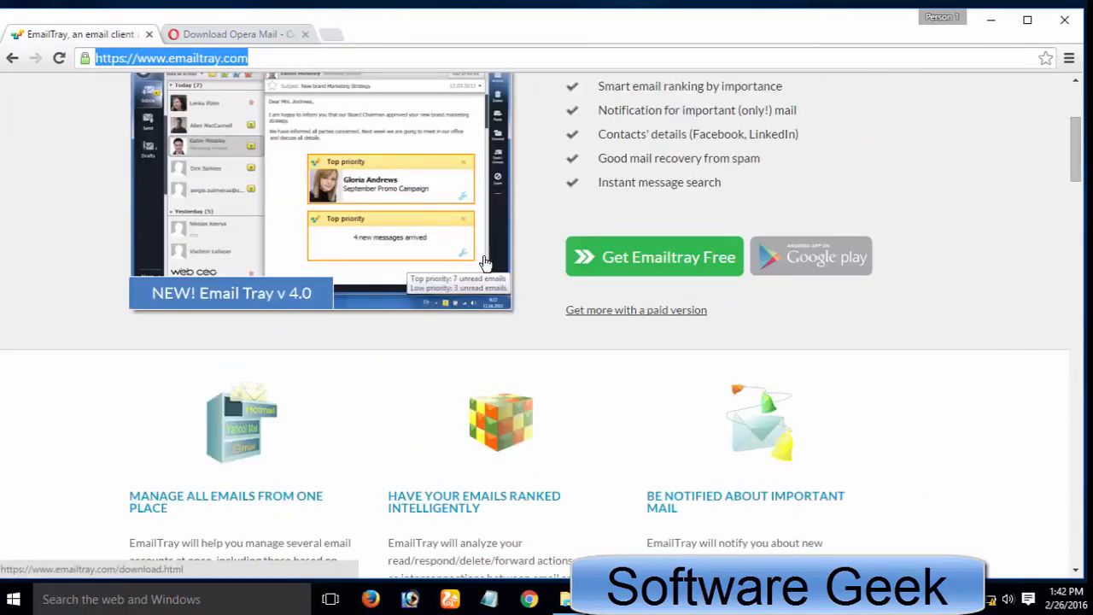
scroll(down, 3)
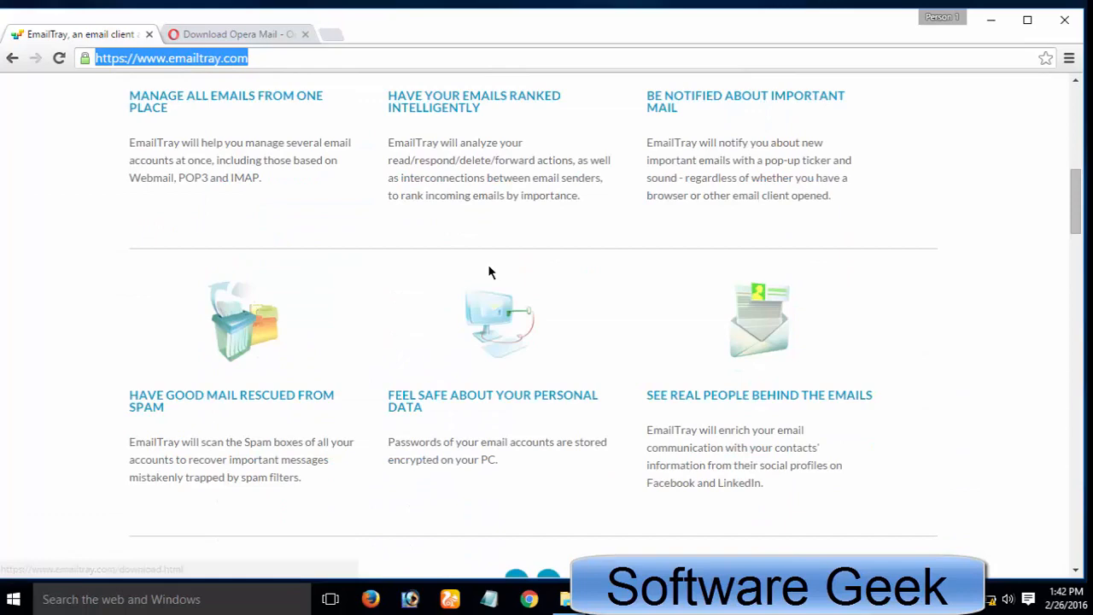
scroll(down, 3)
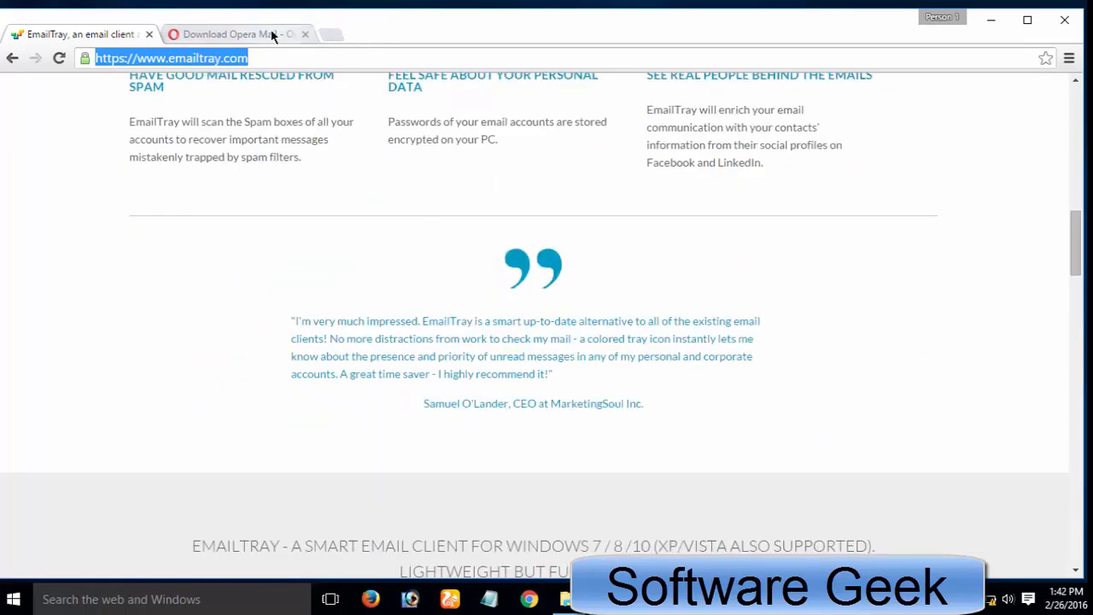
click(230, 34)
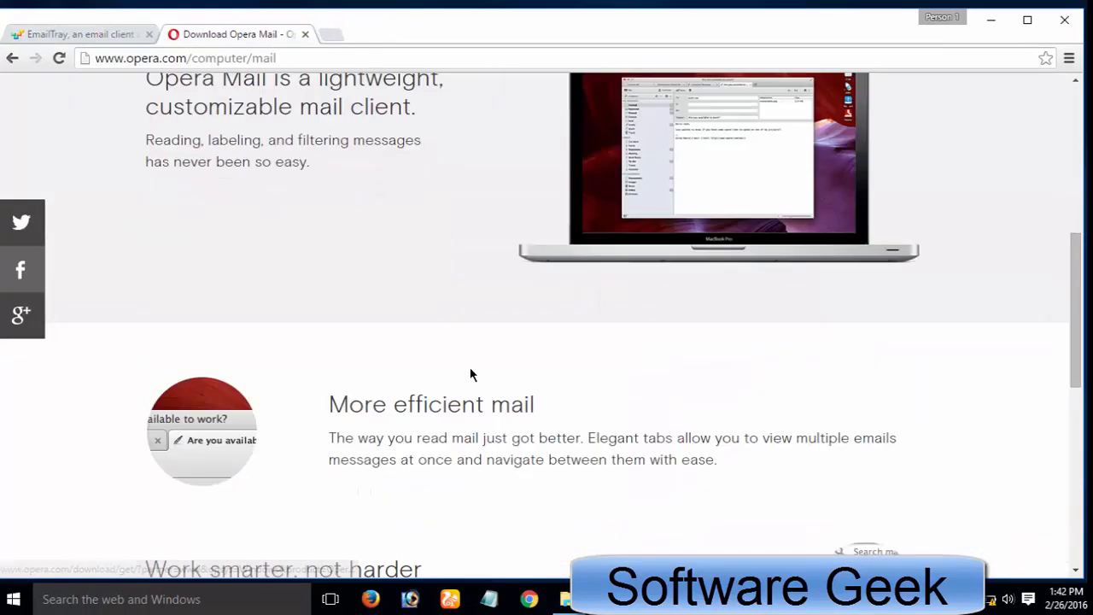
scroll(down, 3)
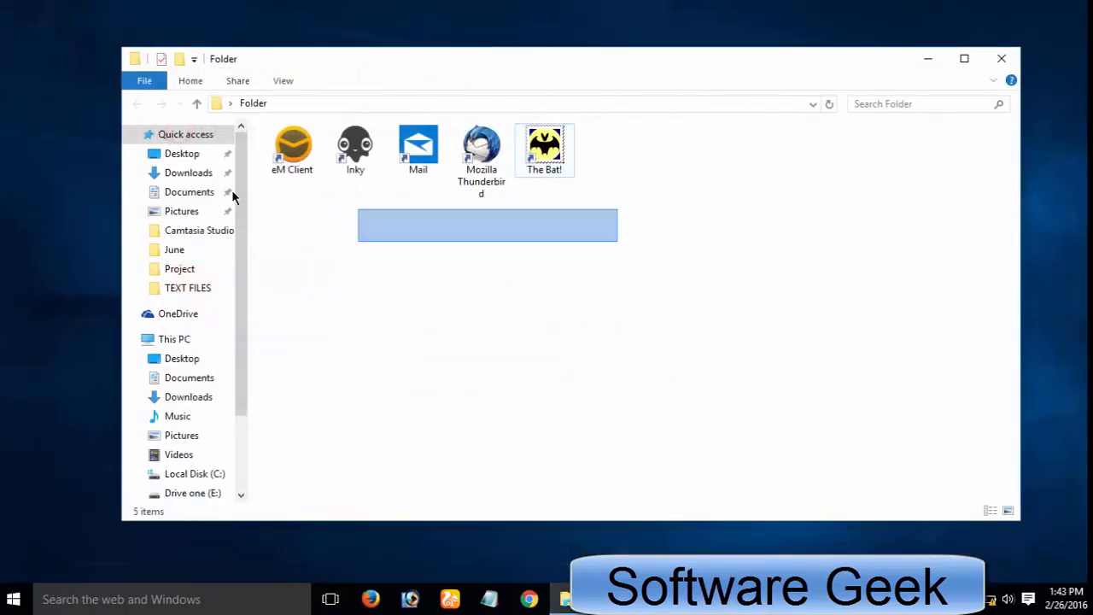
click(576, 336)
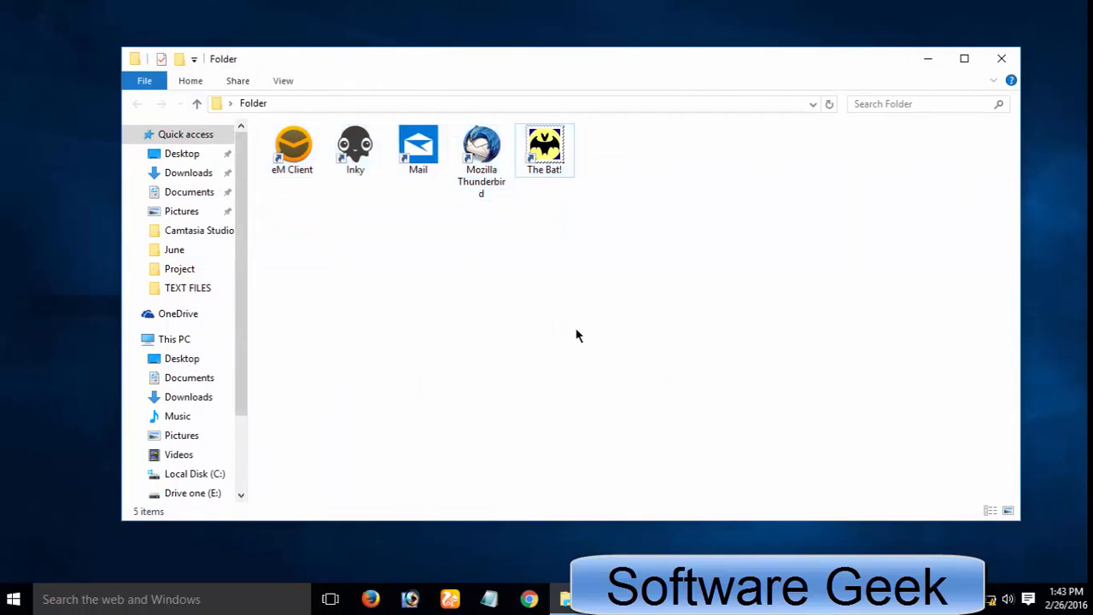
click(922, 104)
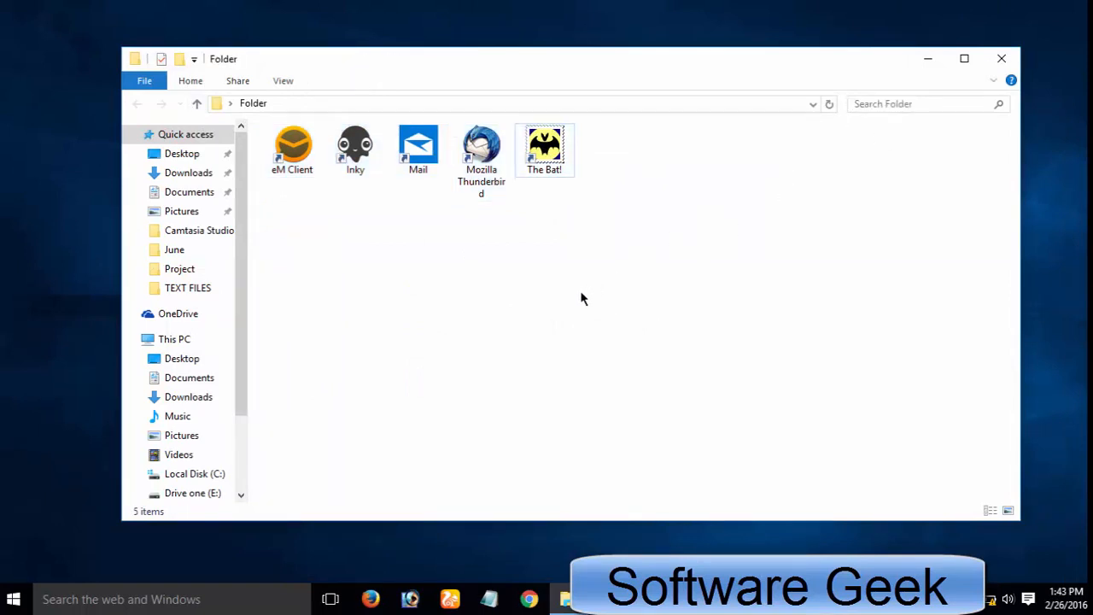
mouse_move(524, 365)
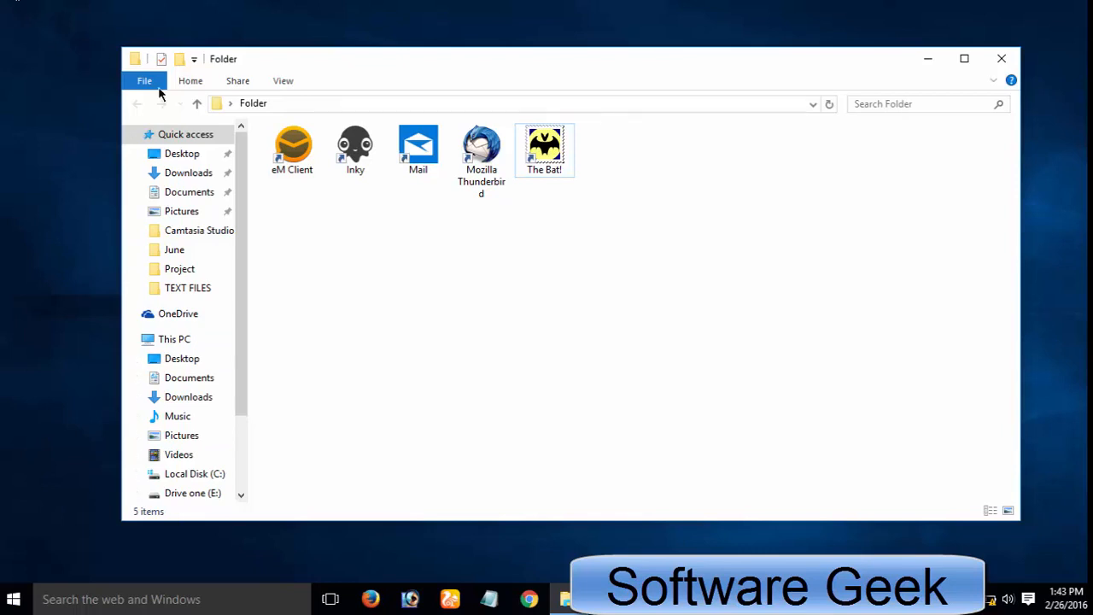
mouse_move(323, 89)
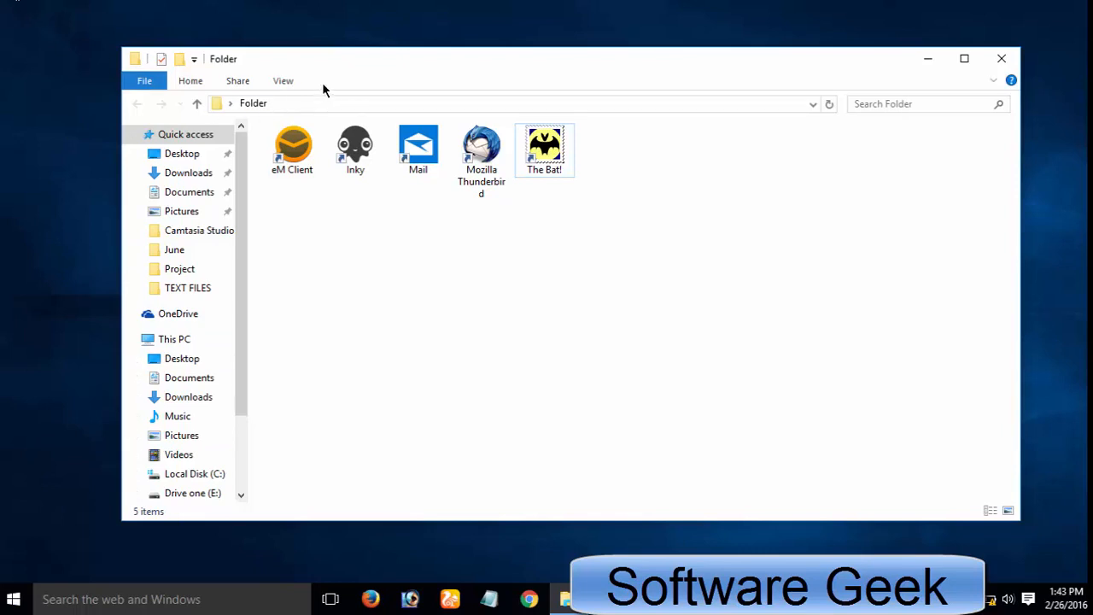